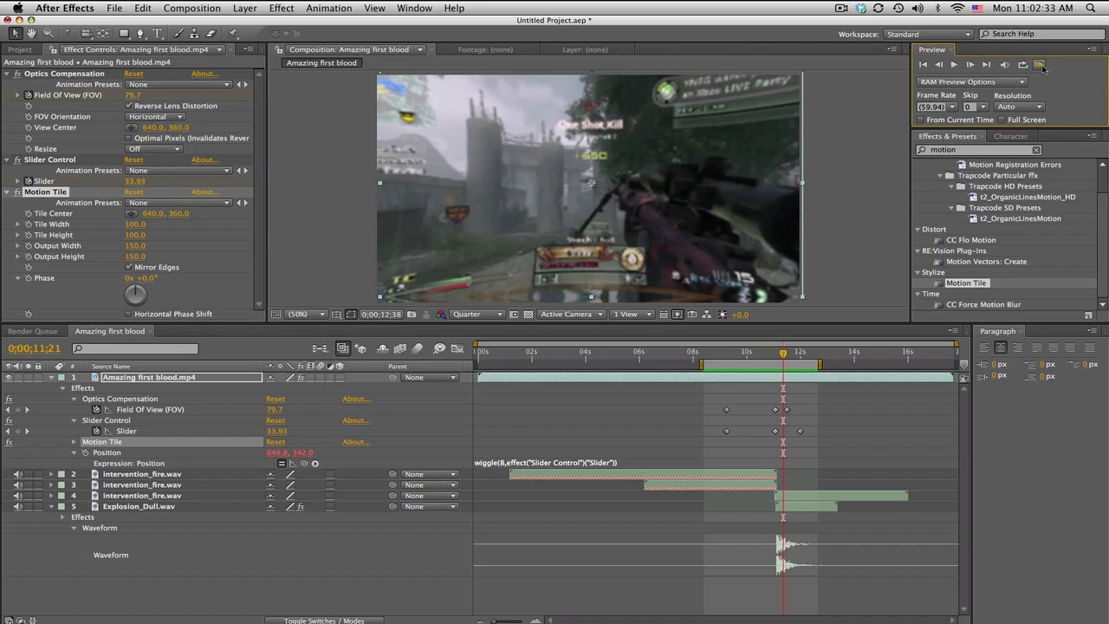
Preview the Amazing first blood comp, then switch to the Amazing first blood 2 composition
click(1039, 64)
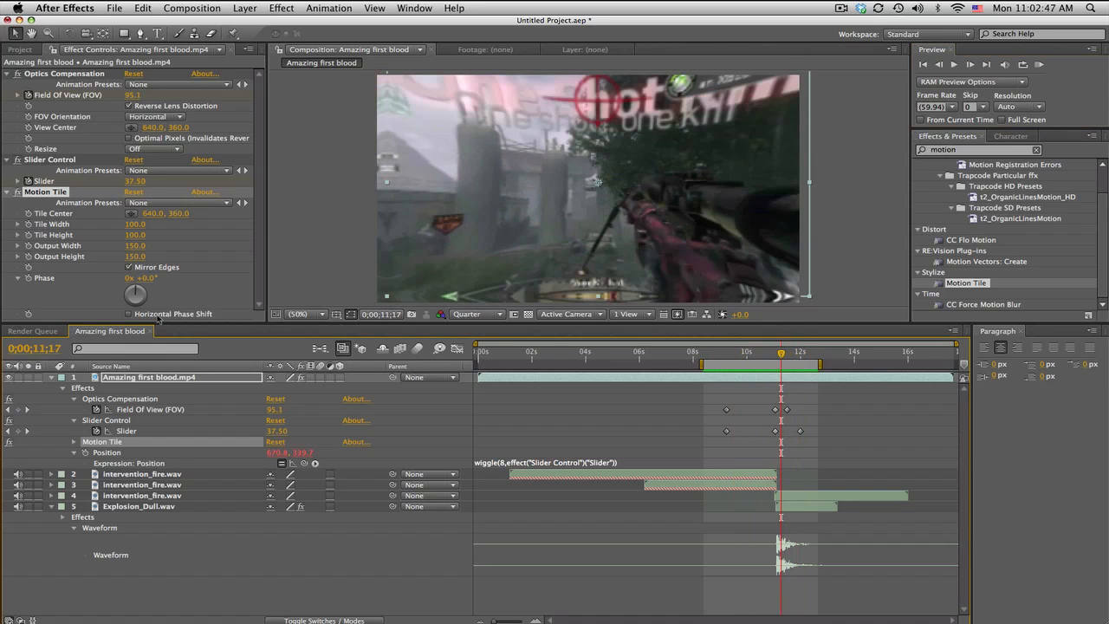
click(20, 49)
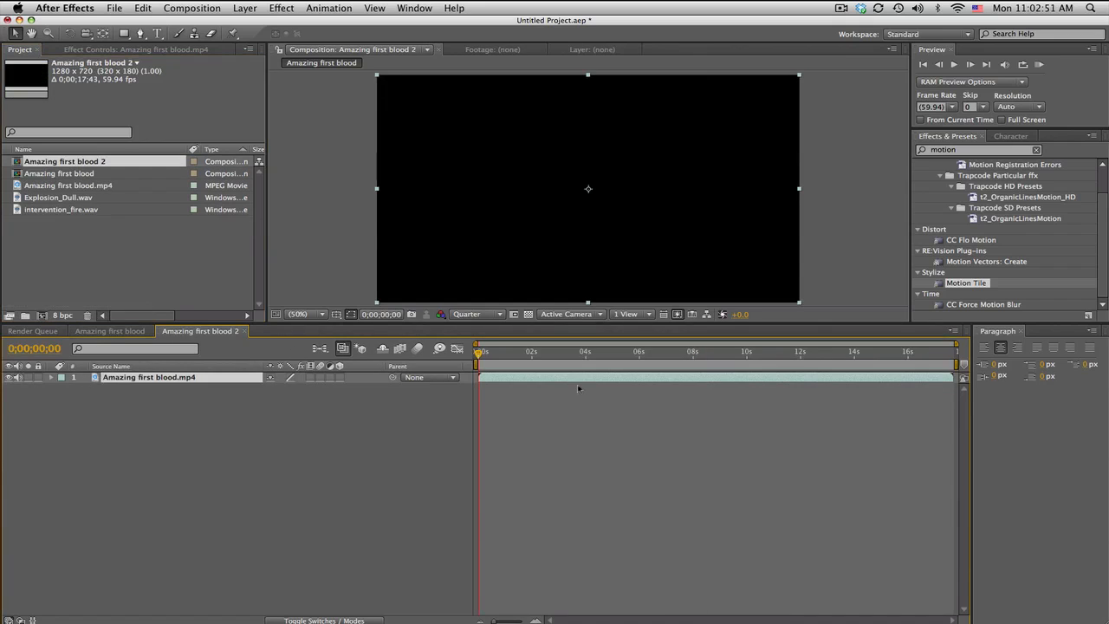
Scrub the gameplay clip, show its audio waveform, and place the playhead at the 11-second gunshot
click(588, 353)
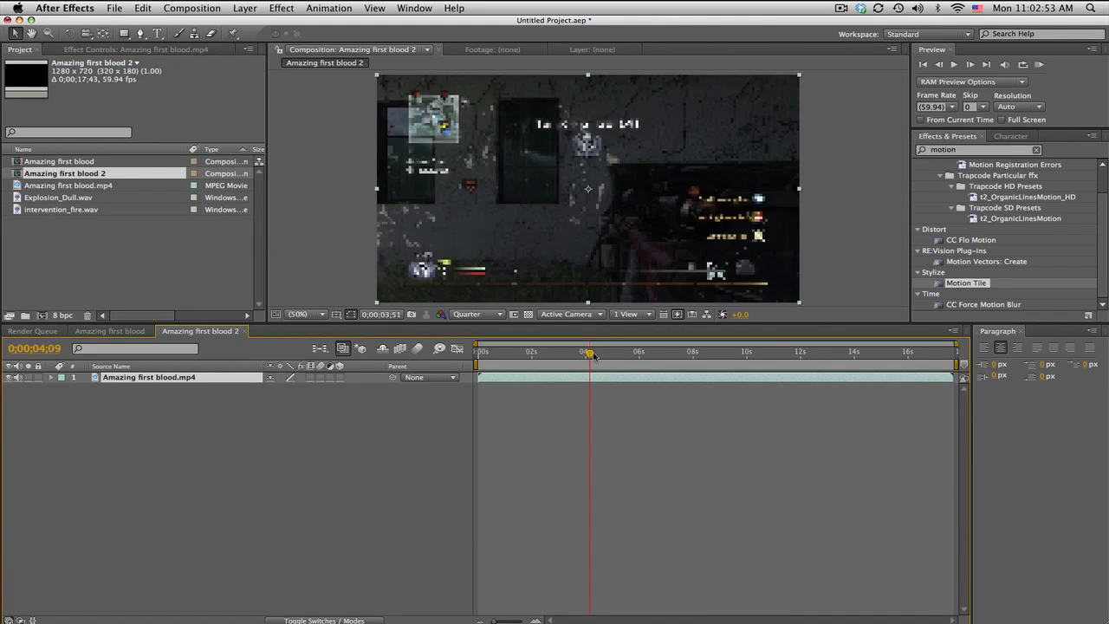
drag(589, 353, 624, 354)
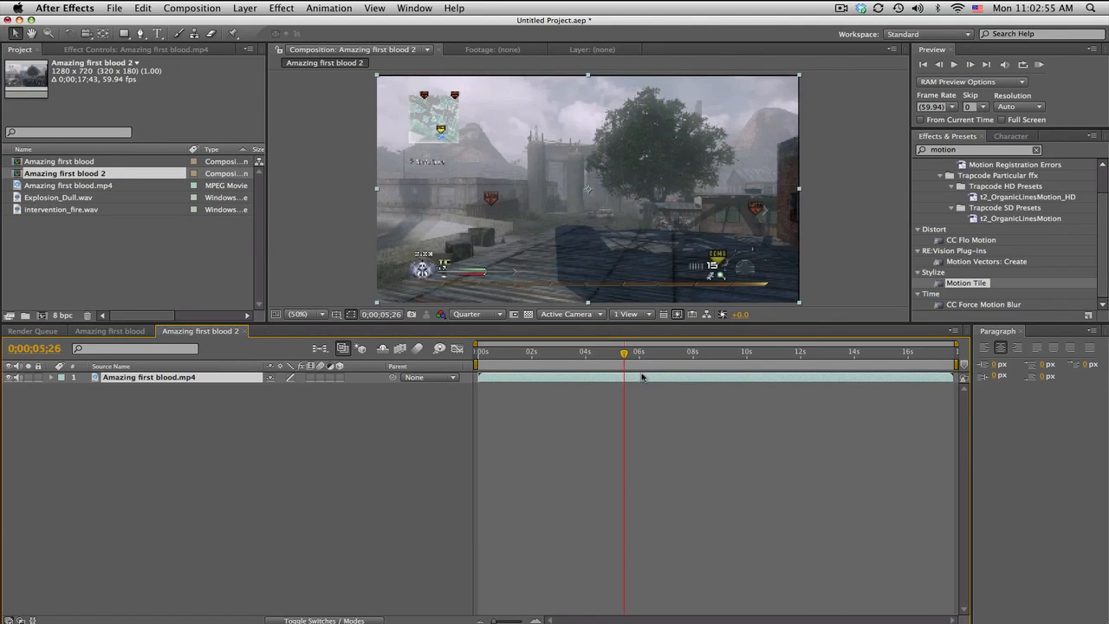
mouse_move(667, 373)
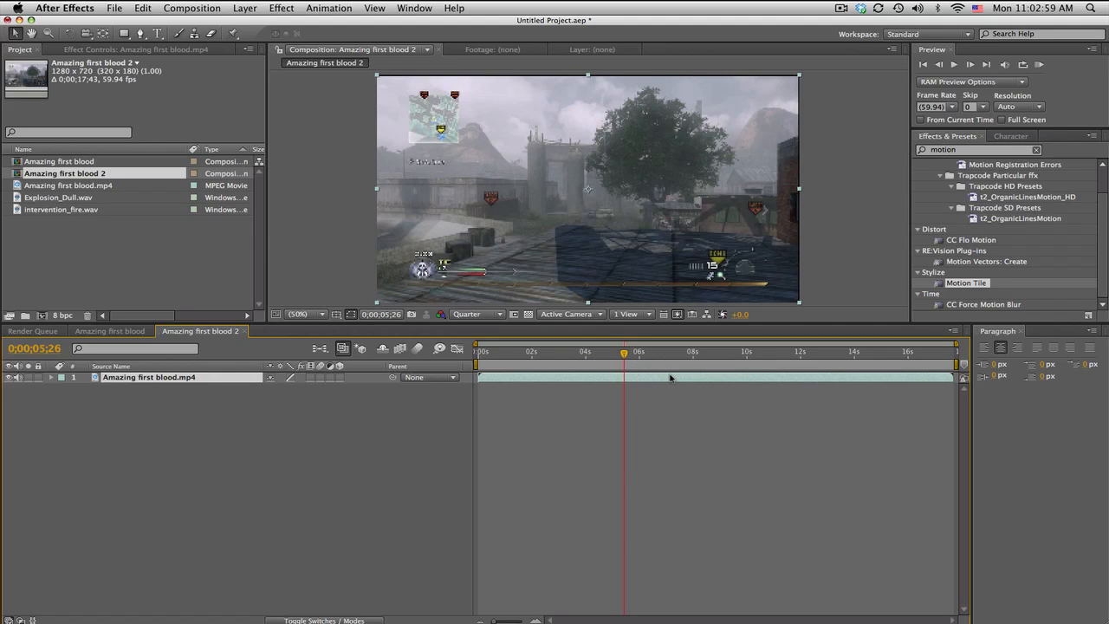
click(75, 387)
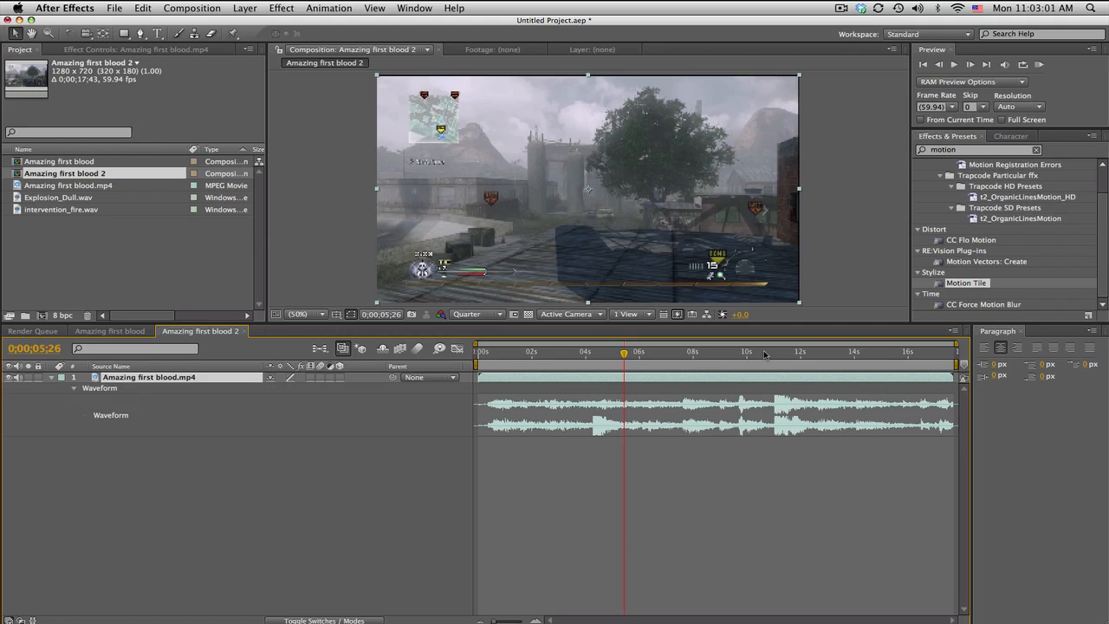
click(774, 351)
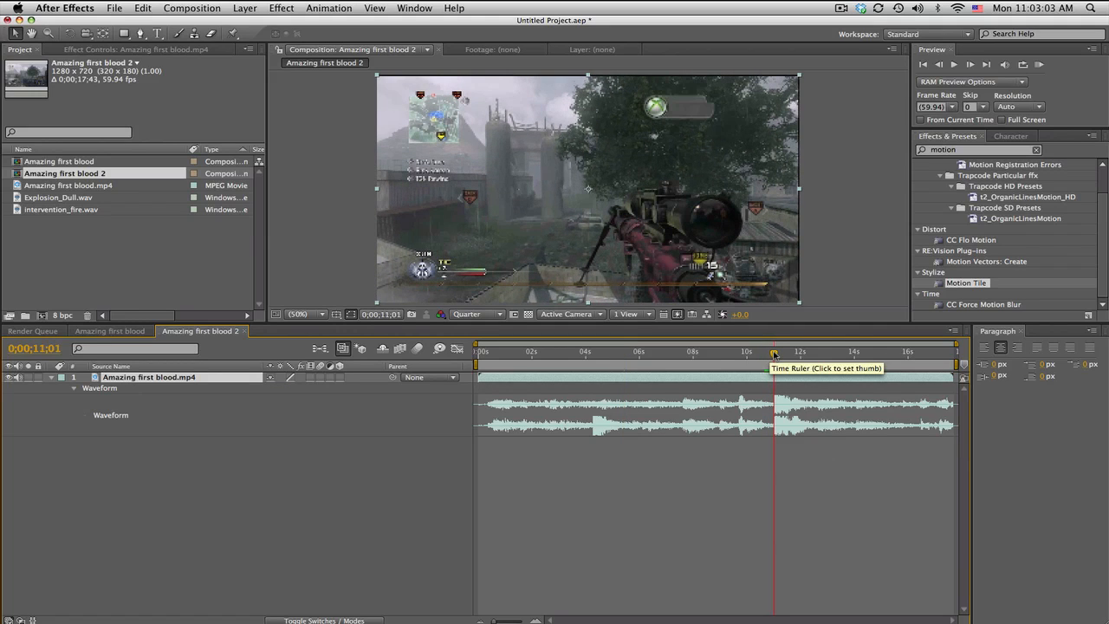
click(63, 208)
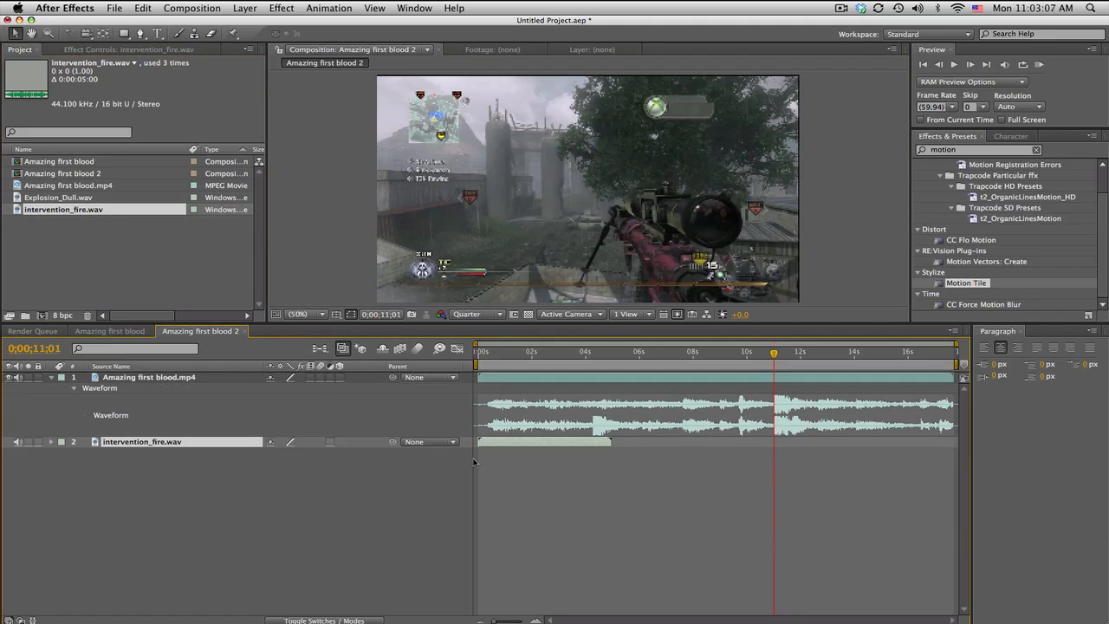
Slide intervention_fire.wav to start at the 11-second gunshot and show its waveform
drag(544, 442, 840, 442)
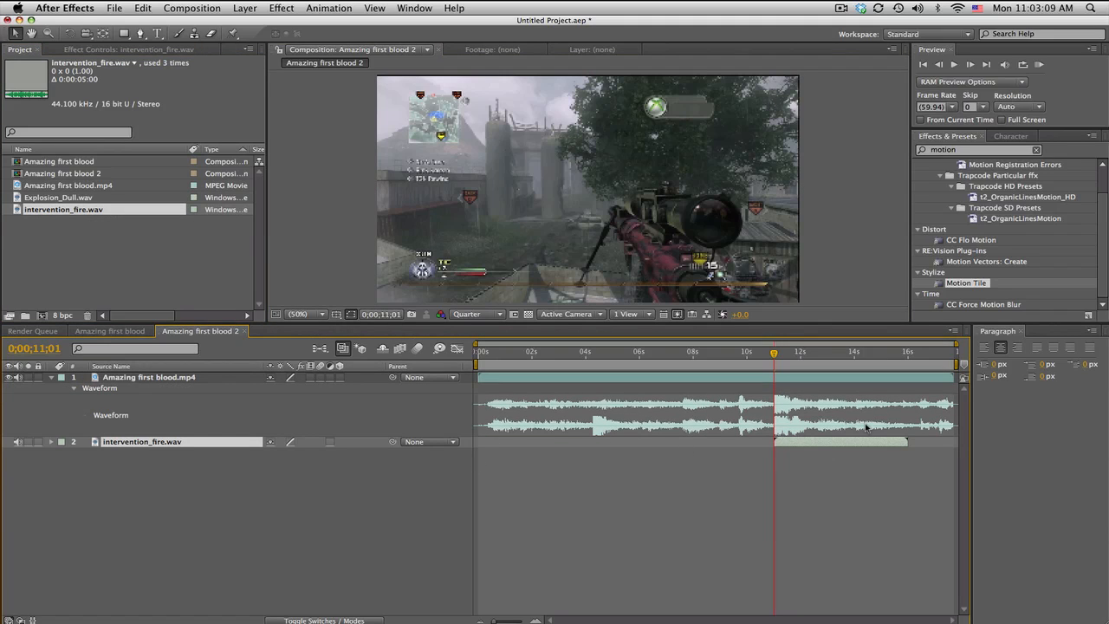
click(74, 451)
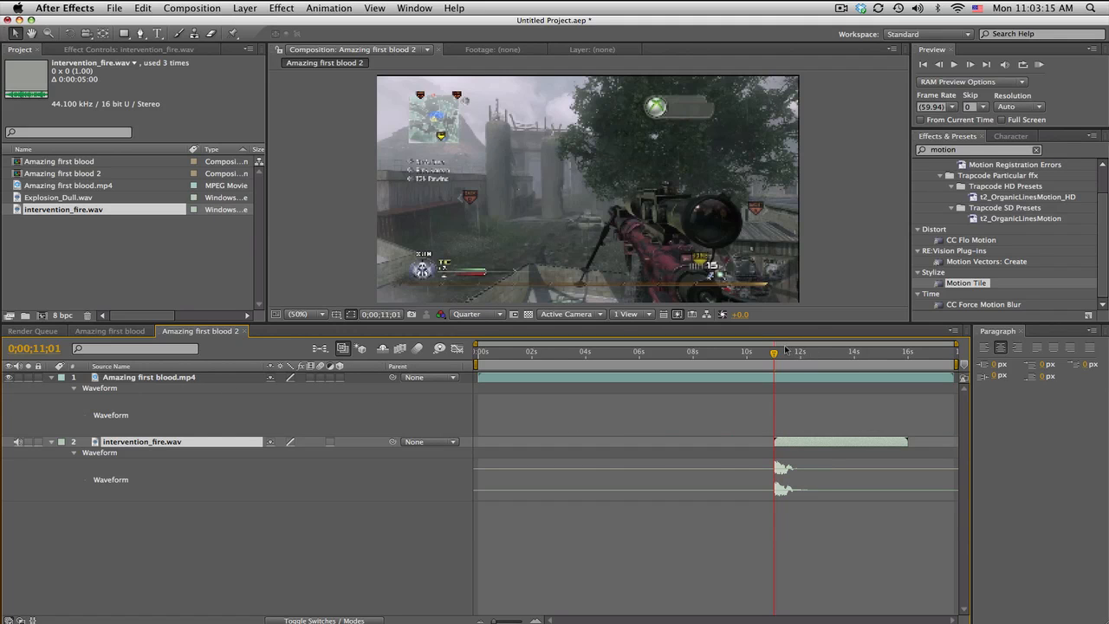
click(725, 350)
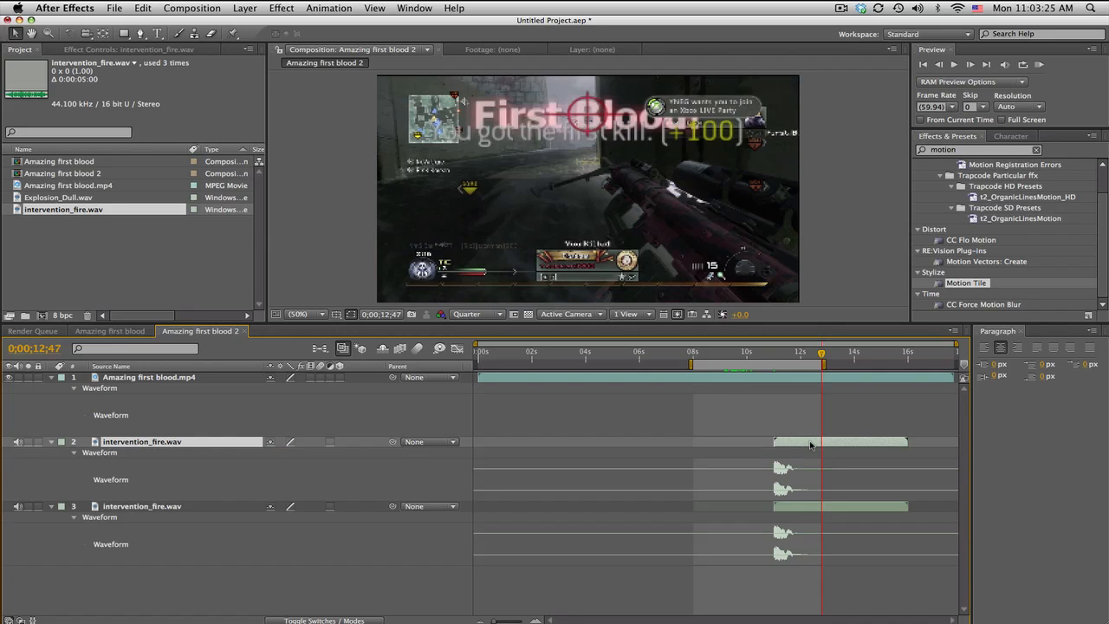
Time-reverse a fire sound copy so it ends at the gunshot, then preview it
right_click(810, 441)
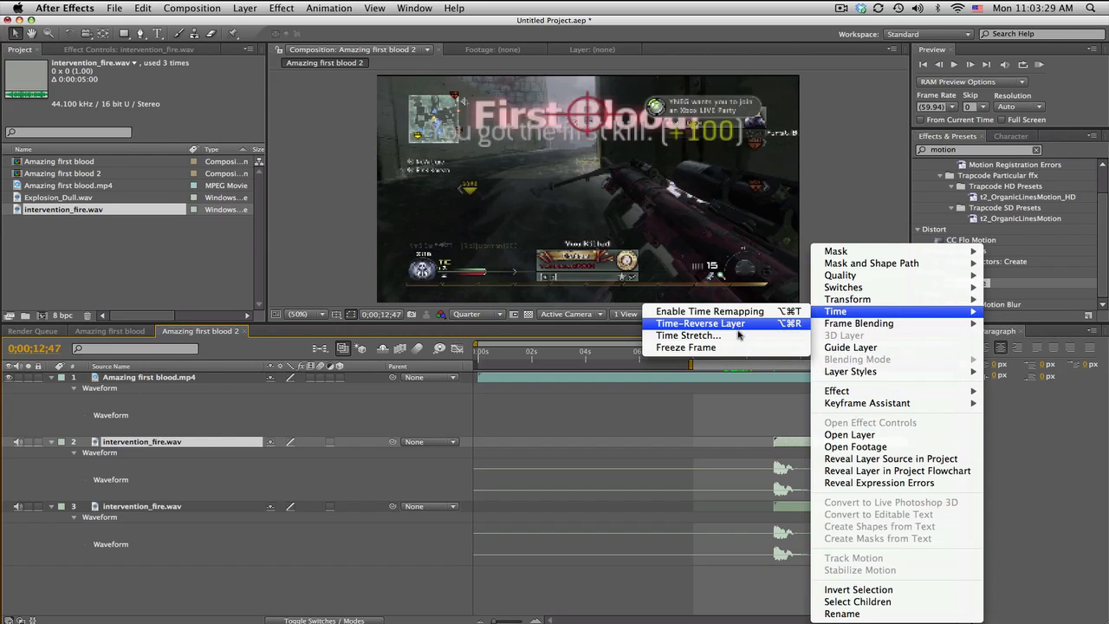
click(700, 324)
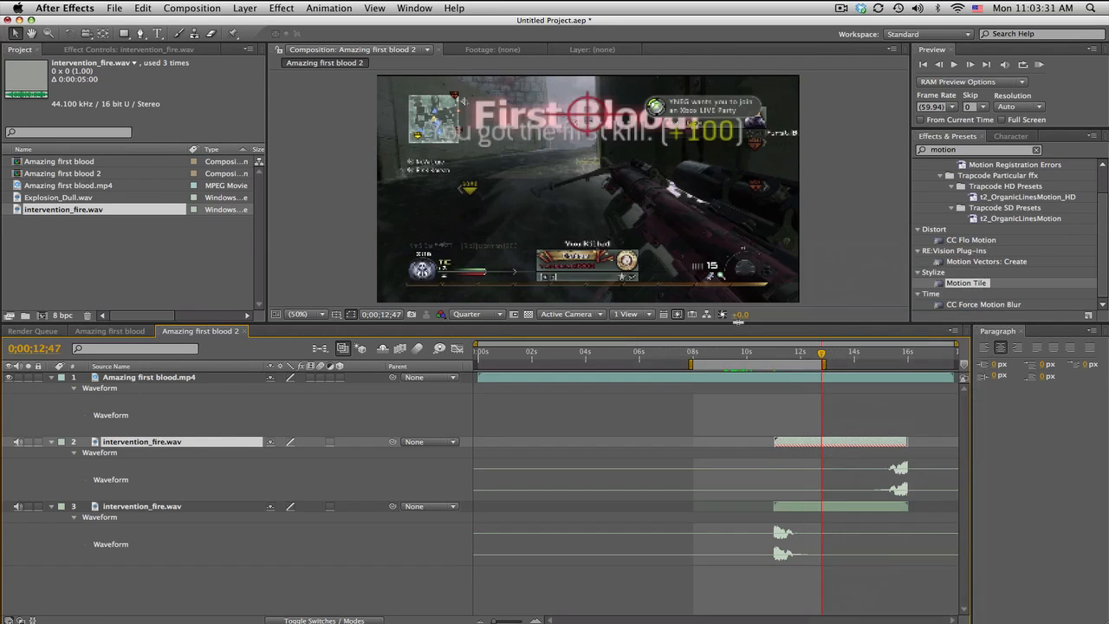
drag(841, 442, 723, 442)
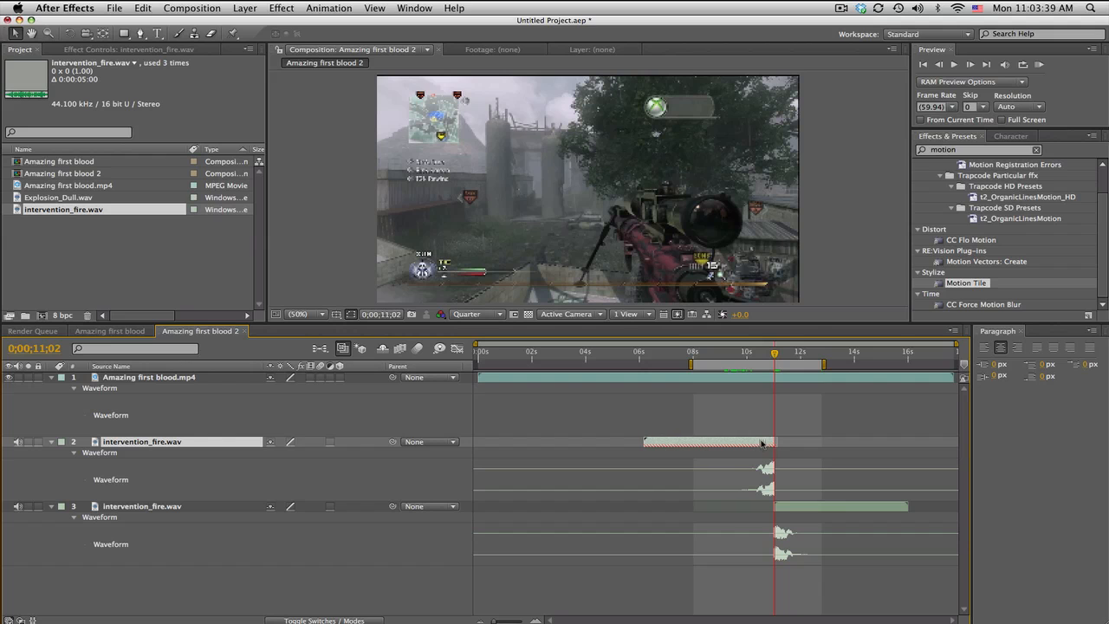
click(1038, 64)
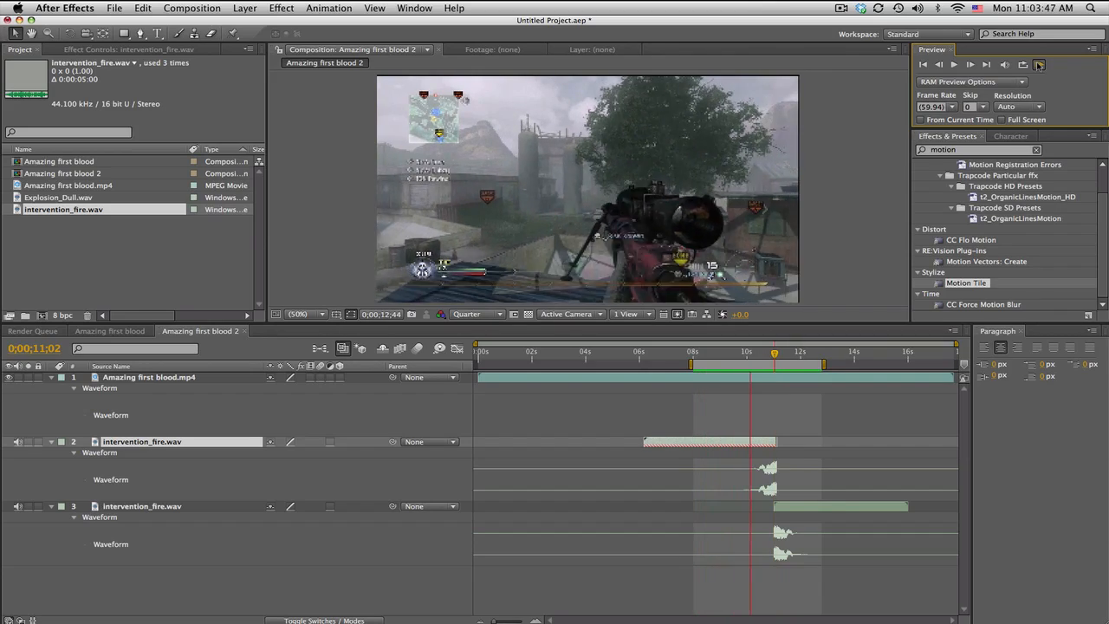
click(953, 64)
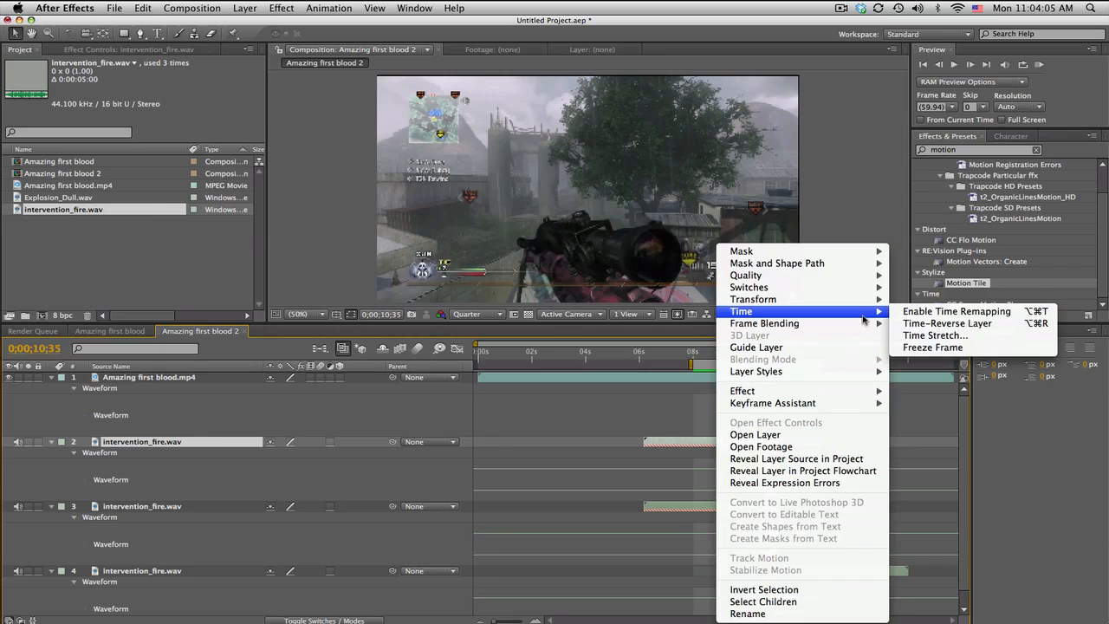
Time-stretch the top reversed fire sound to roughly double length and preview it
click(935, 335)
text(-100)
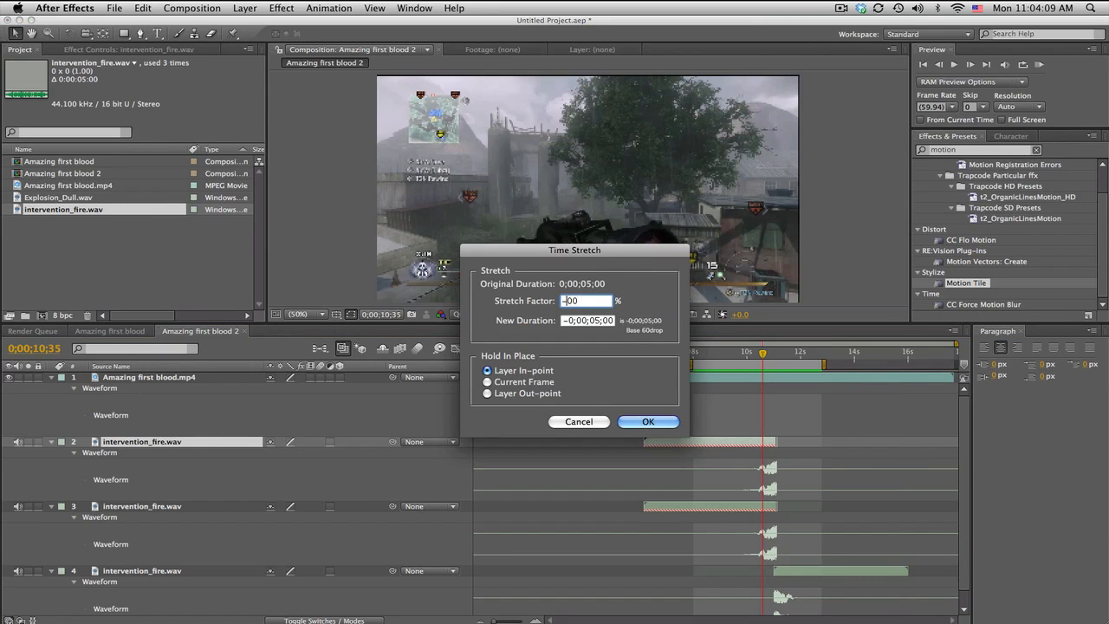
click(647, 422)
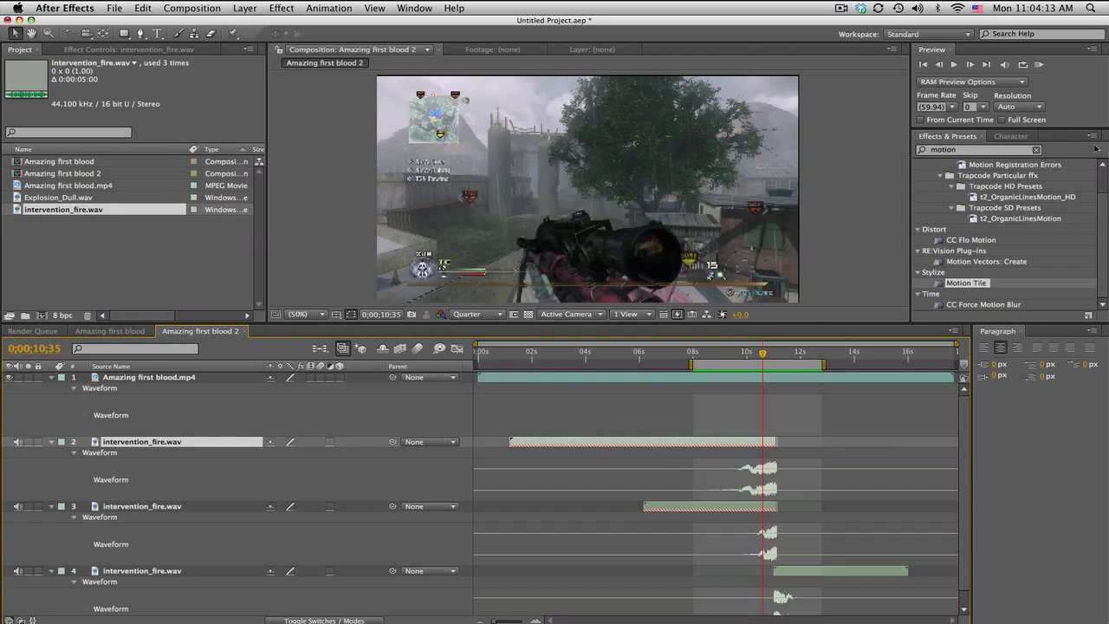
click(1038, 64)
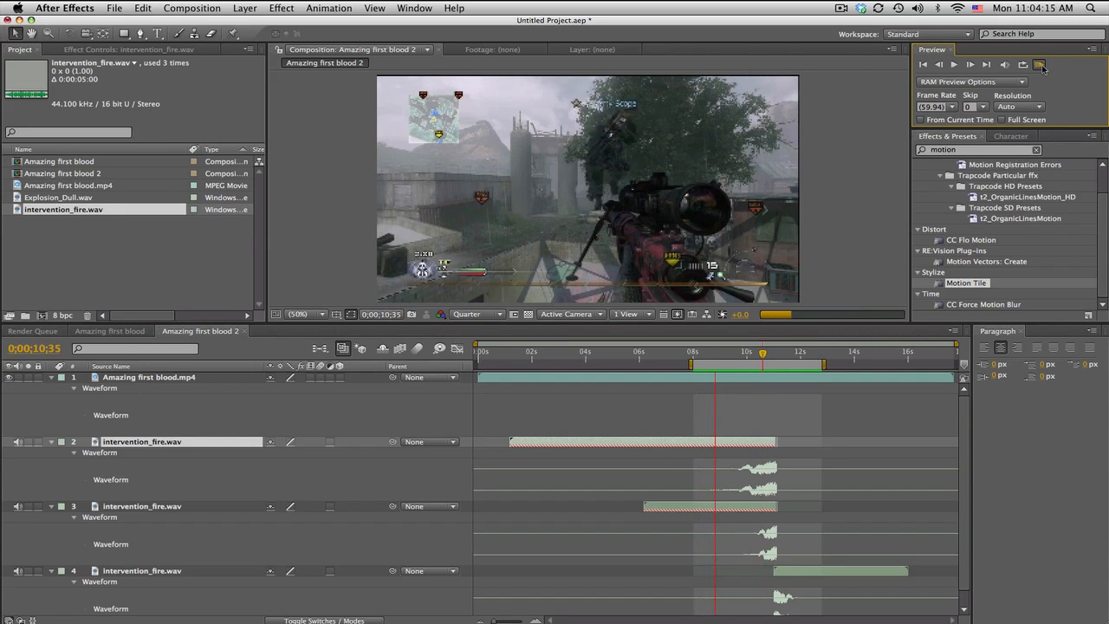
click(1040, 65)
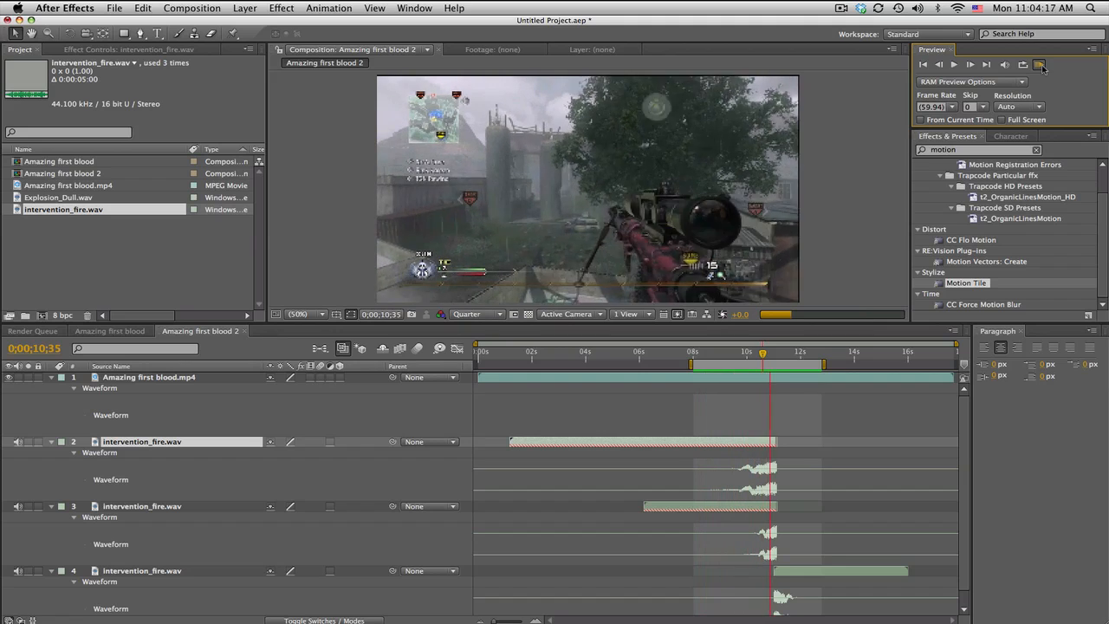
click(1039, 64)
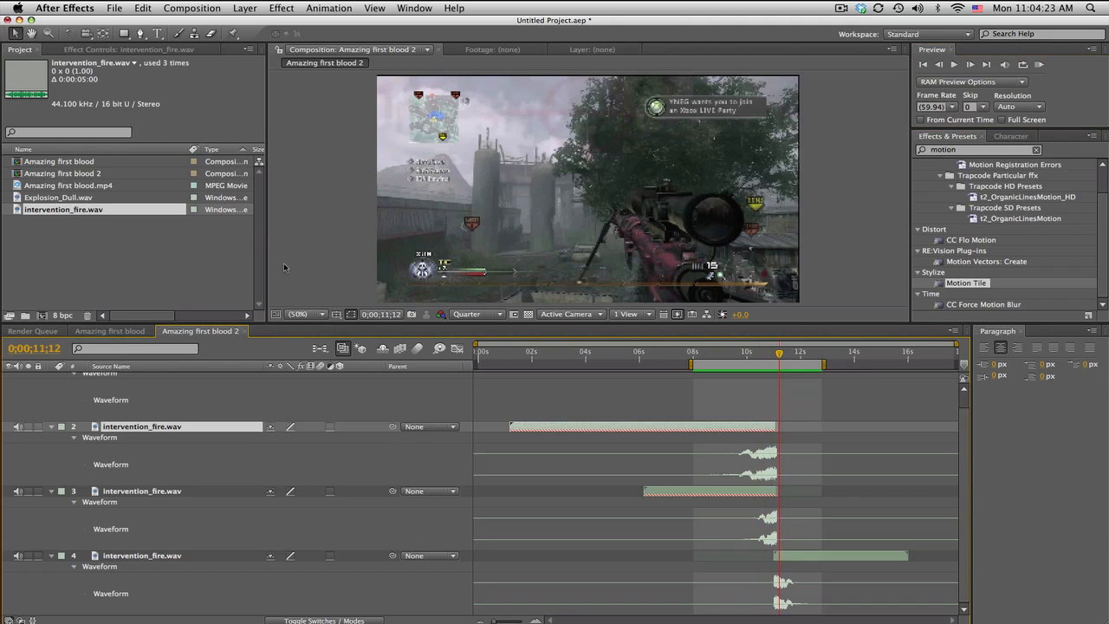
Add Explosion_Dull.wav with a Bass & Treble effect at bass 100, then preview
click(58, 197)
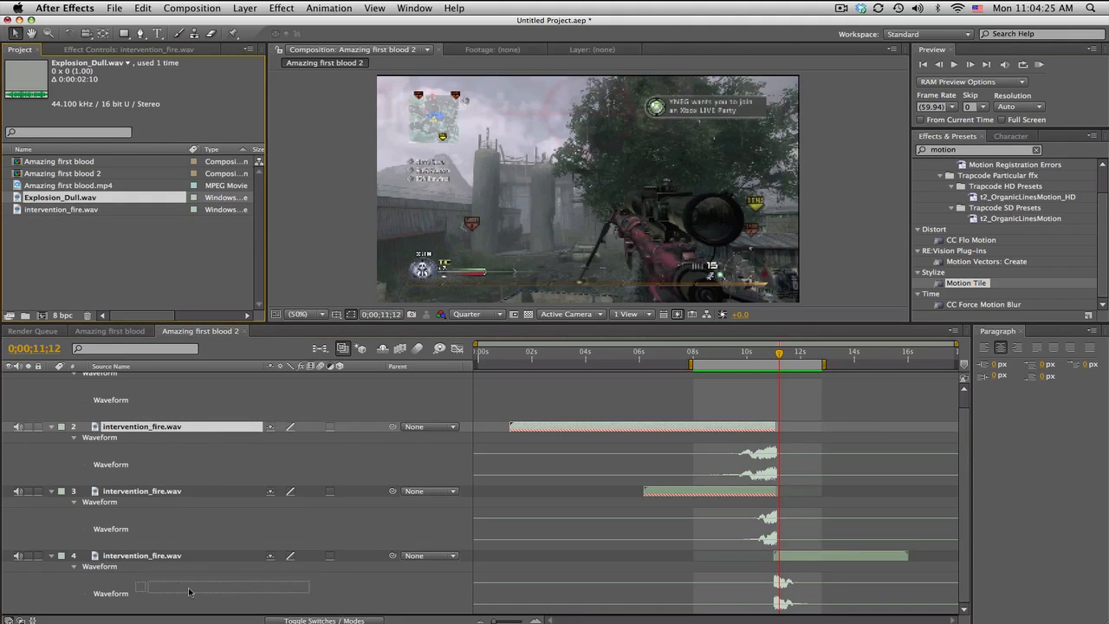
scroll(down, 3)
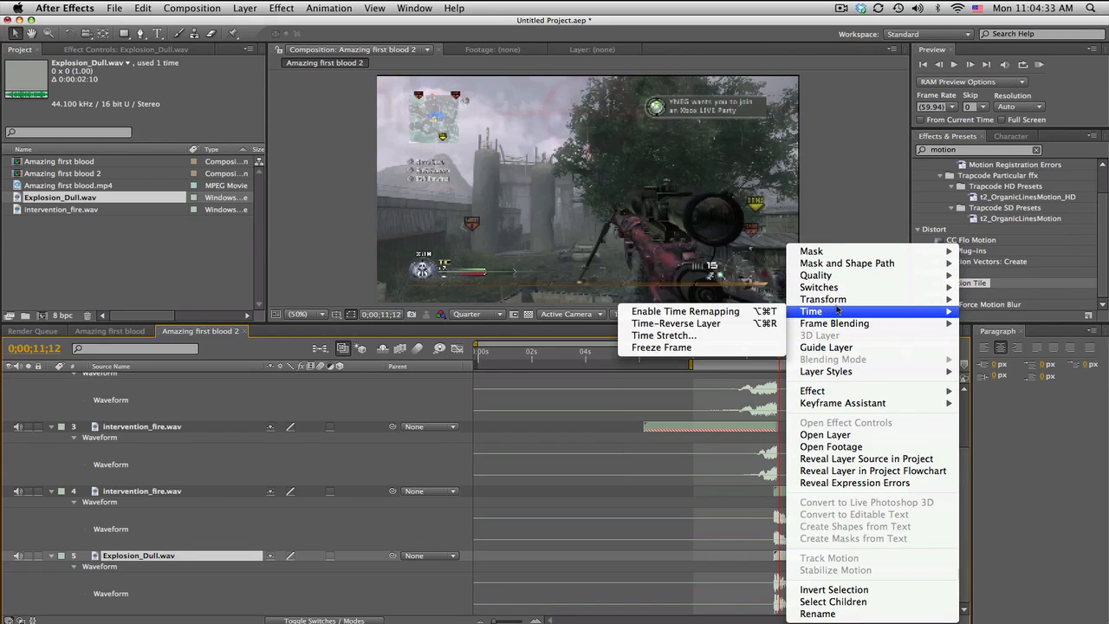
mouse_move(812, 390)
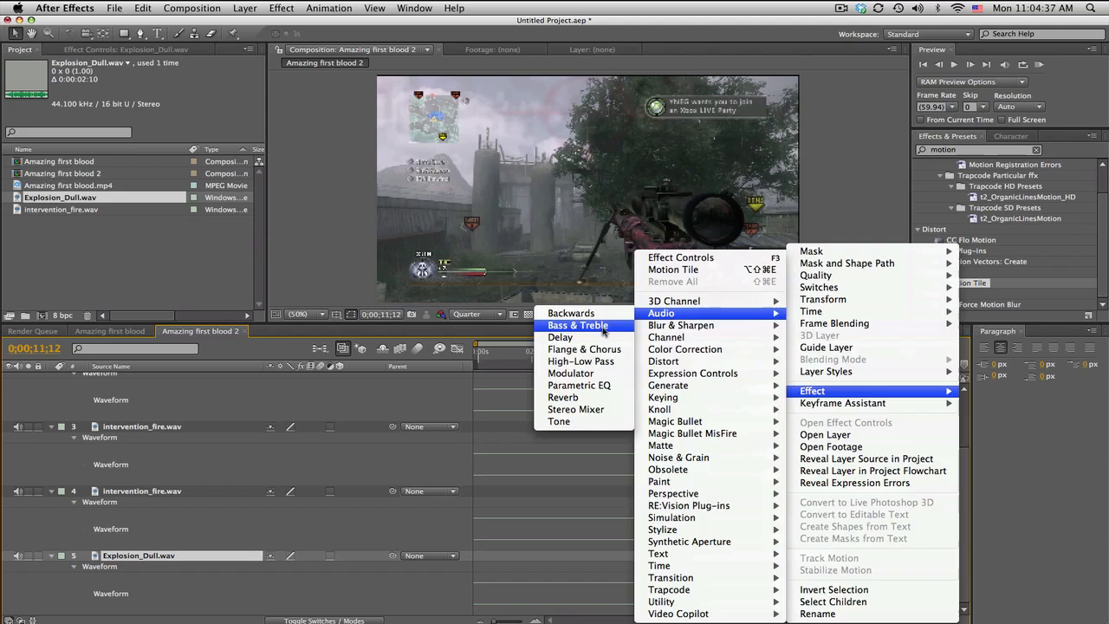
click(578, 325)
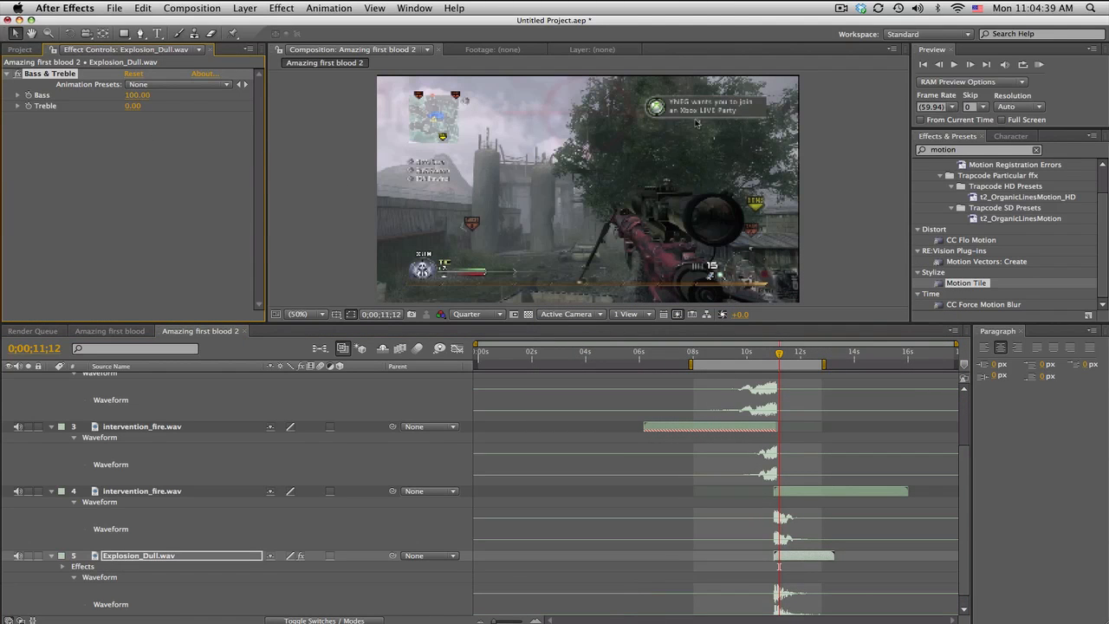
click(1039, 64)
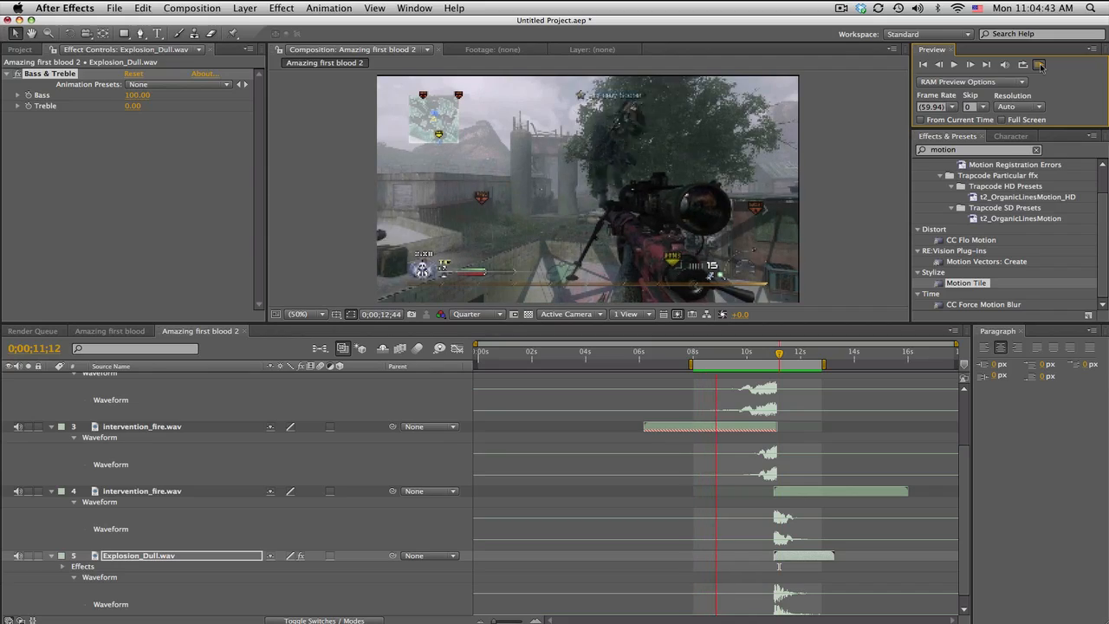
click(1039, 64)
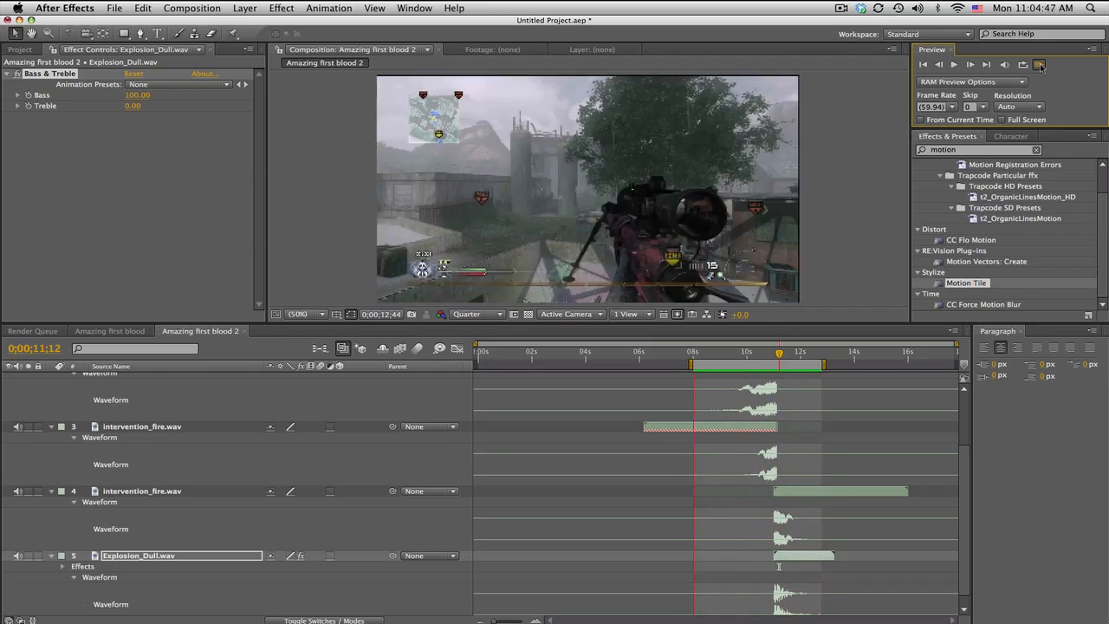
click(1039, 64)
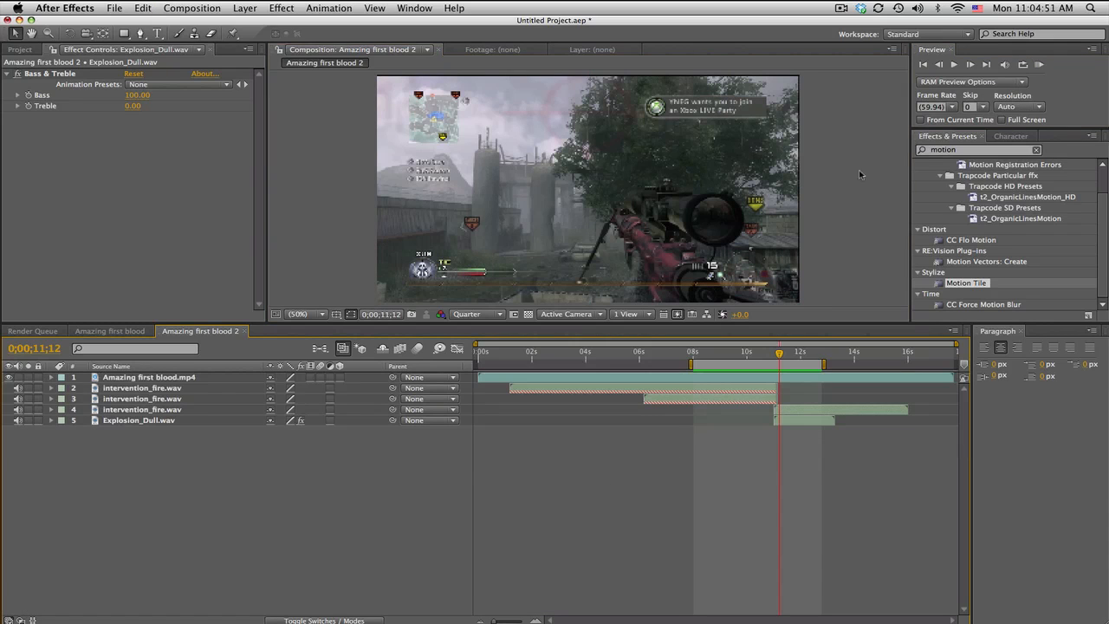
Search 'opti' and apply Optics Compensation to the Amazing first blood.mp4 layer
click(1036, 149)
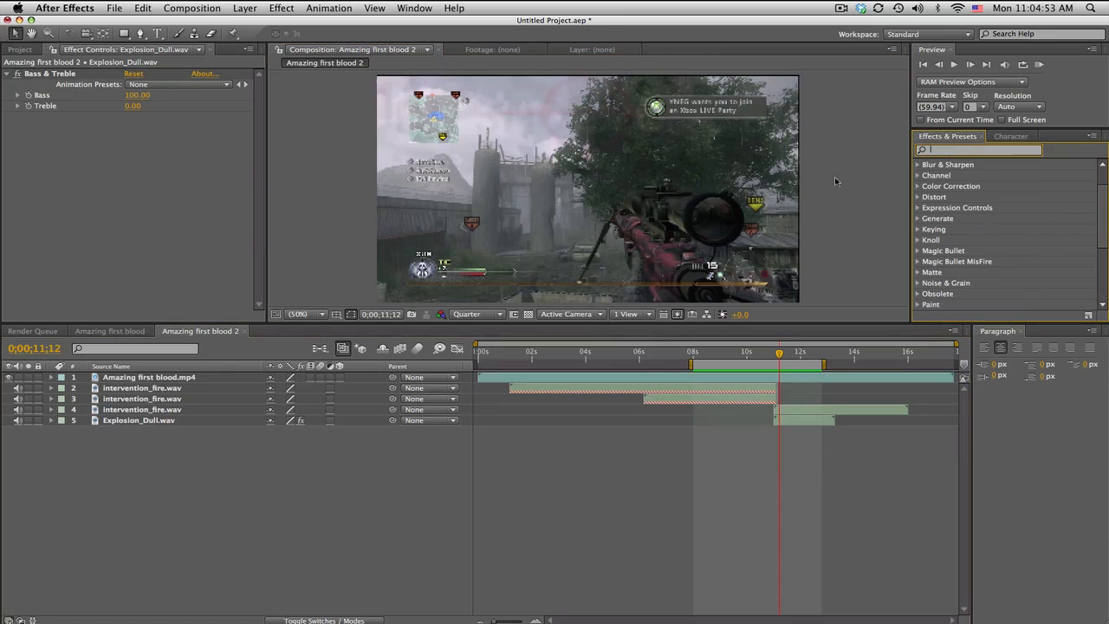
click(150, 377)
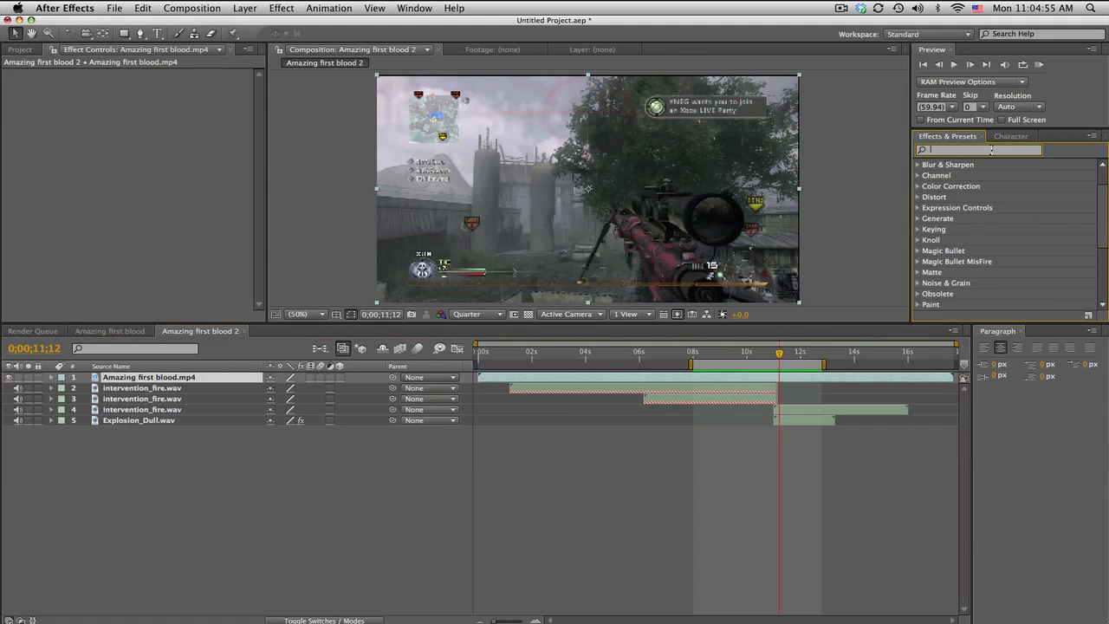
text(opti)
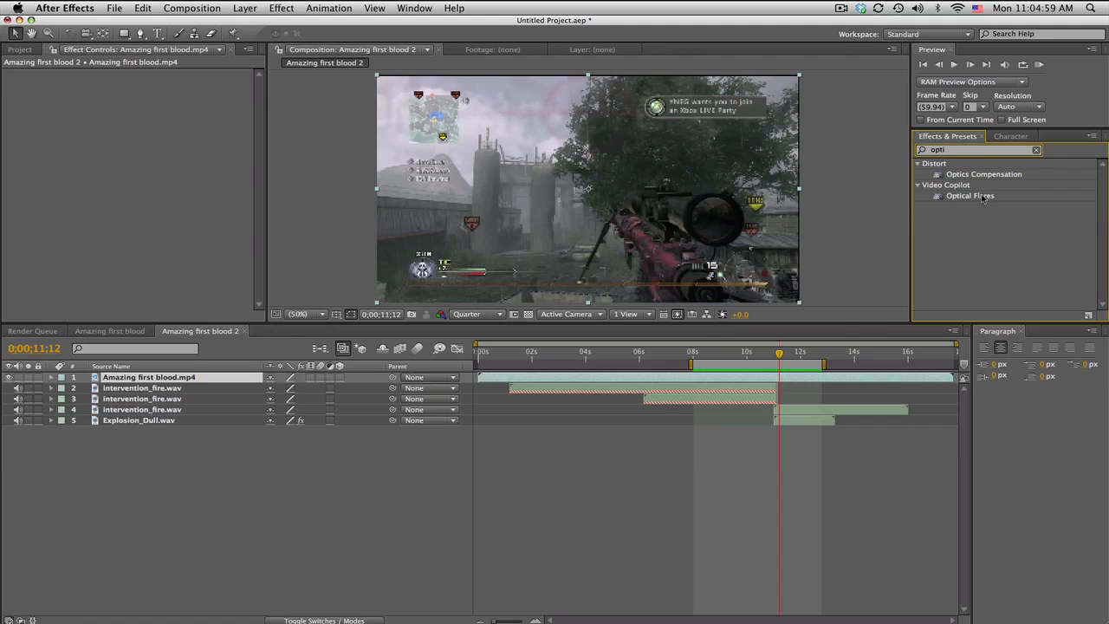
click(984, 173)
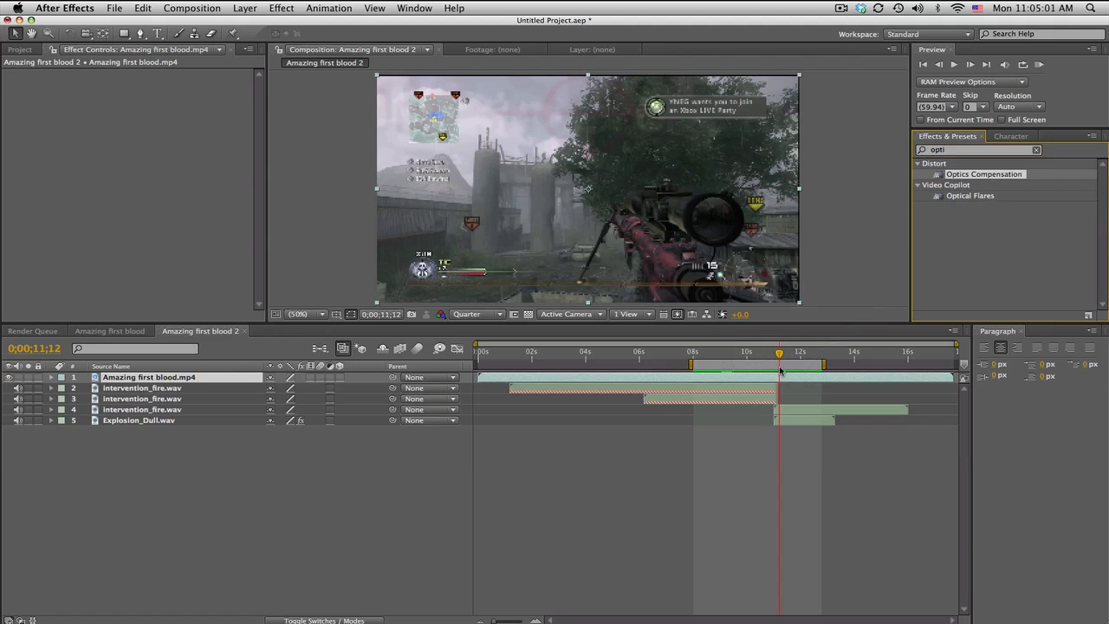
double_click(983, 174)
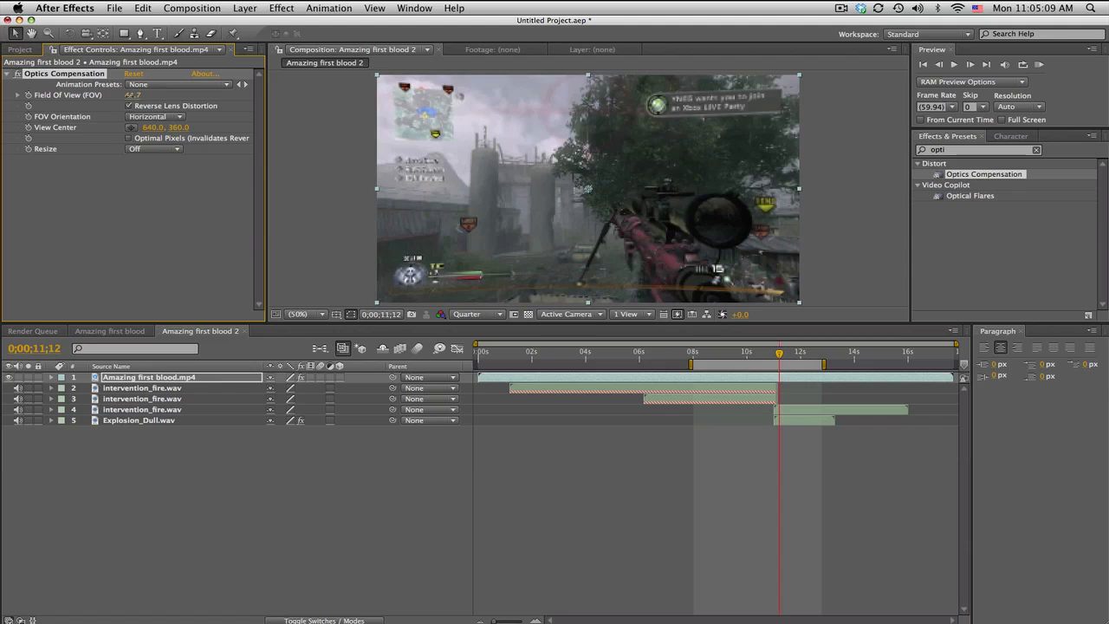
Keyframe Field Of View from 0 near 9;16 to about 157 near 11;02, then back to 0
click(725, 353)
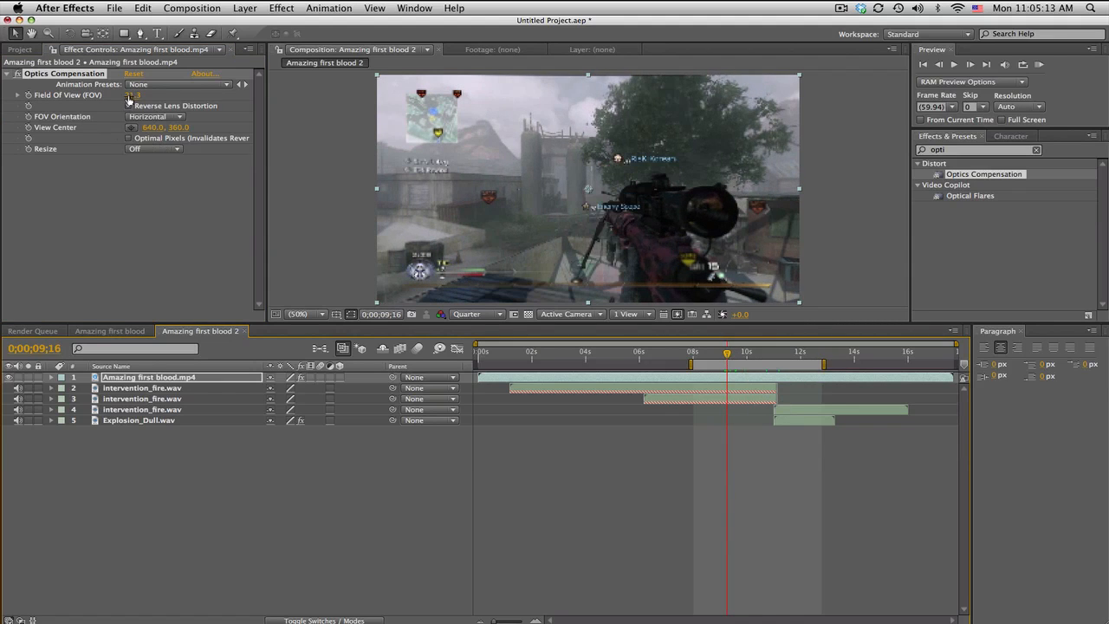
click(128, 106)
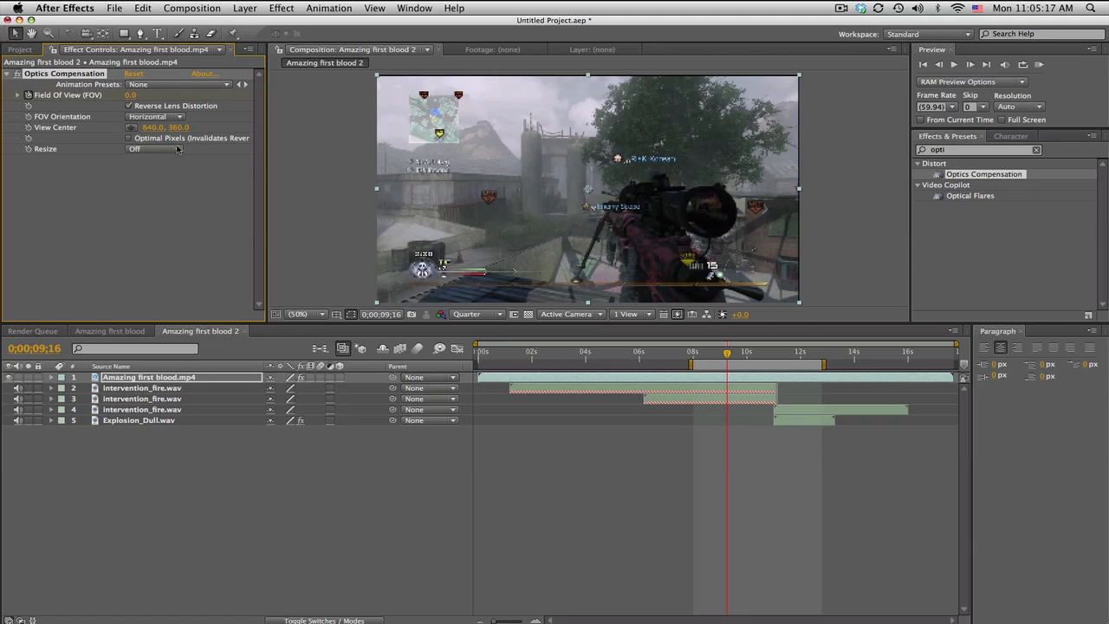
click(776, 354)
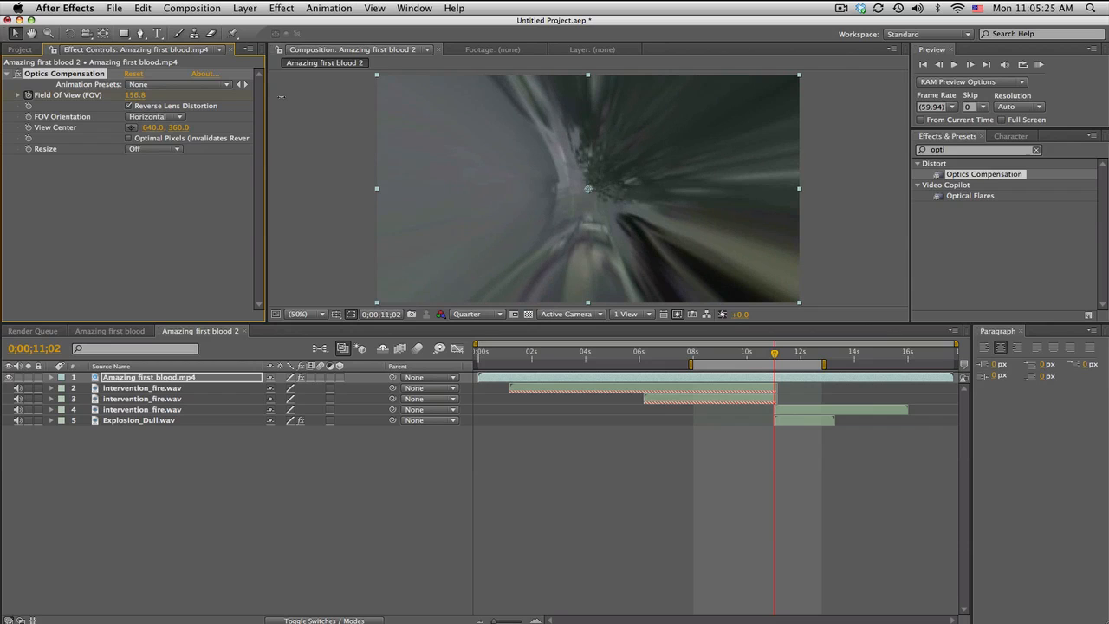
click(804, 351)
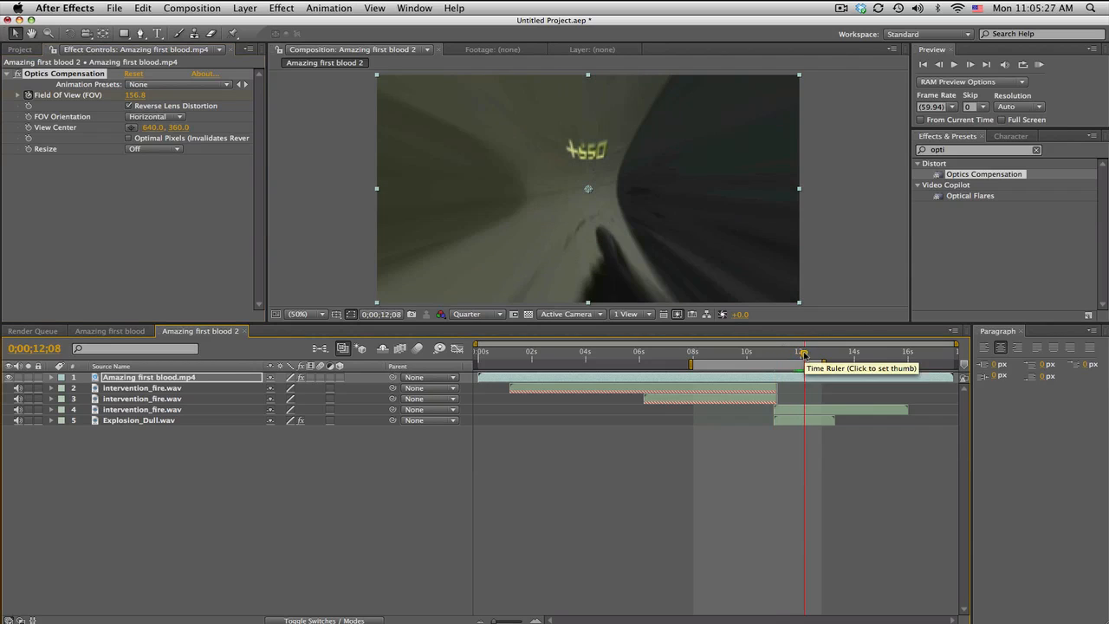
click(802, 351)
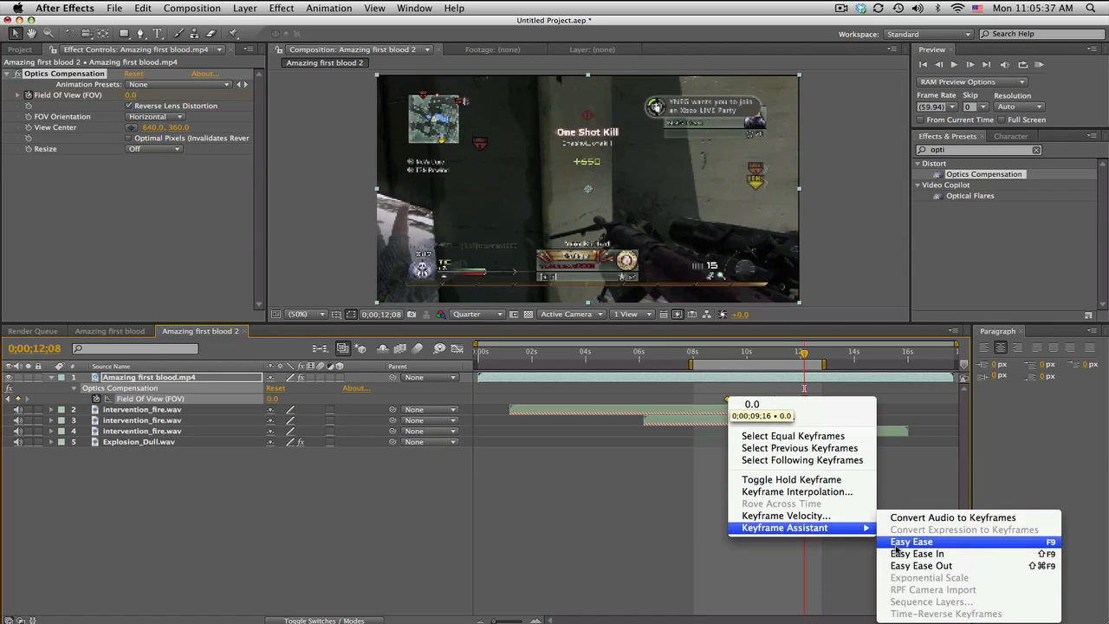
Apply Easy Ease to the Field Of View keyframes and scrub through the warp to check
click(910, 542)
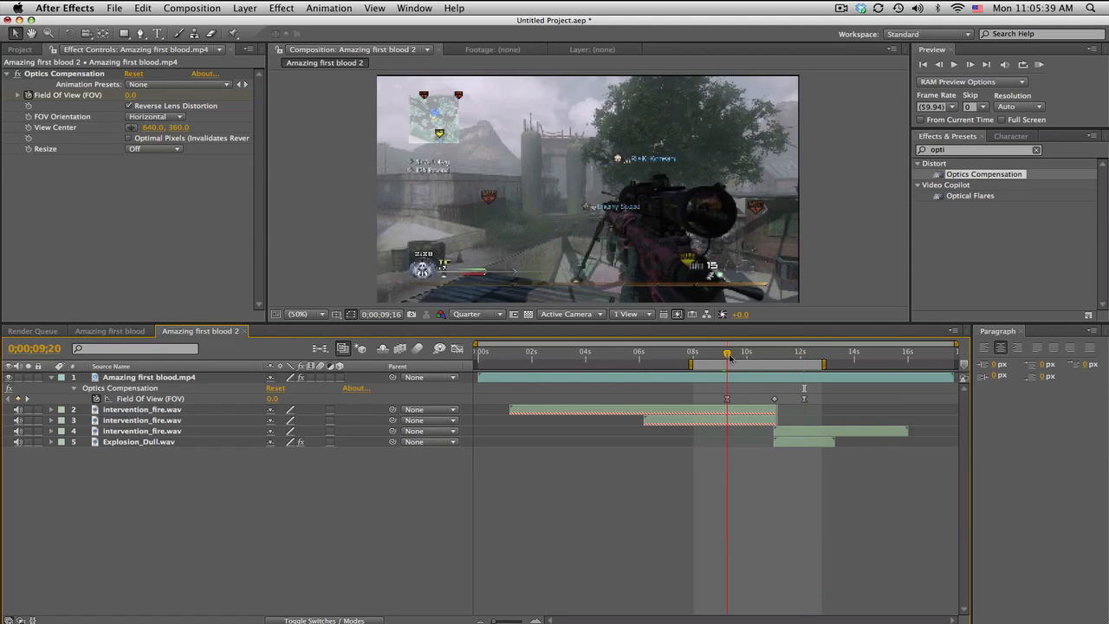
drag(727, 351, 800, 351)
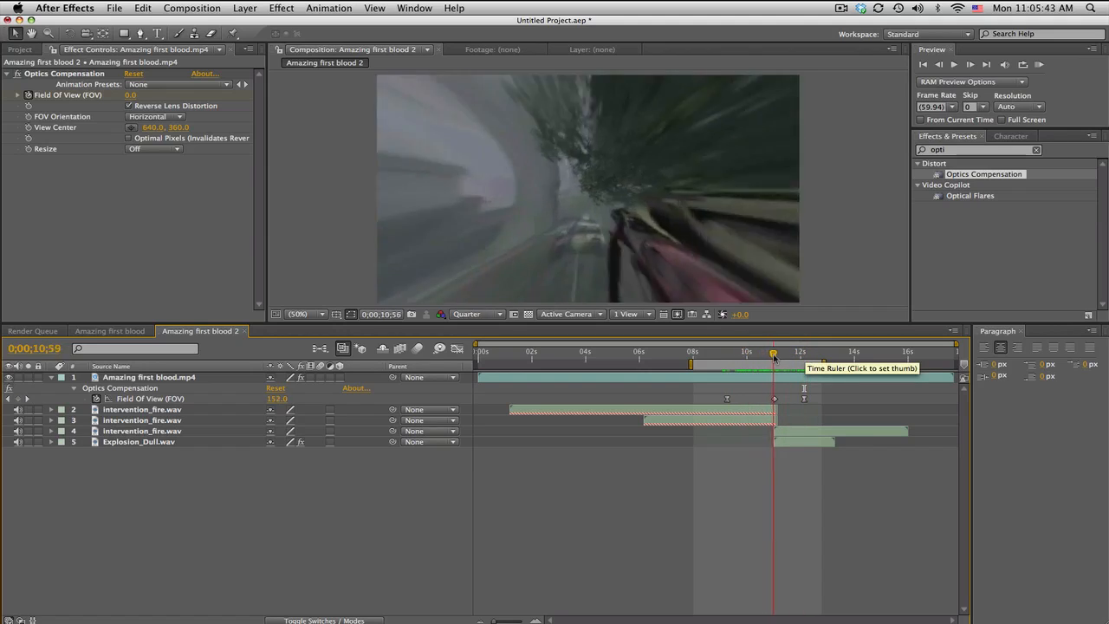
click(805, 351)
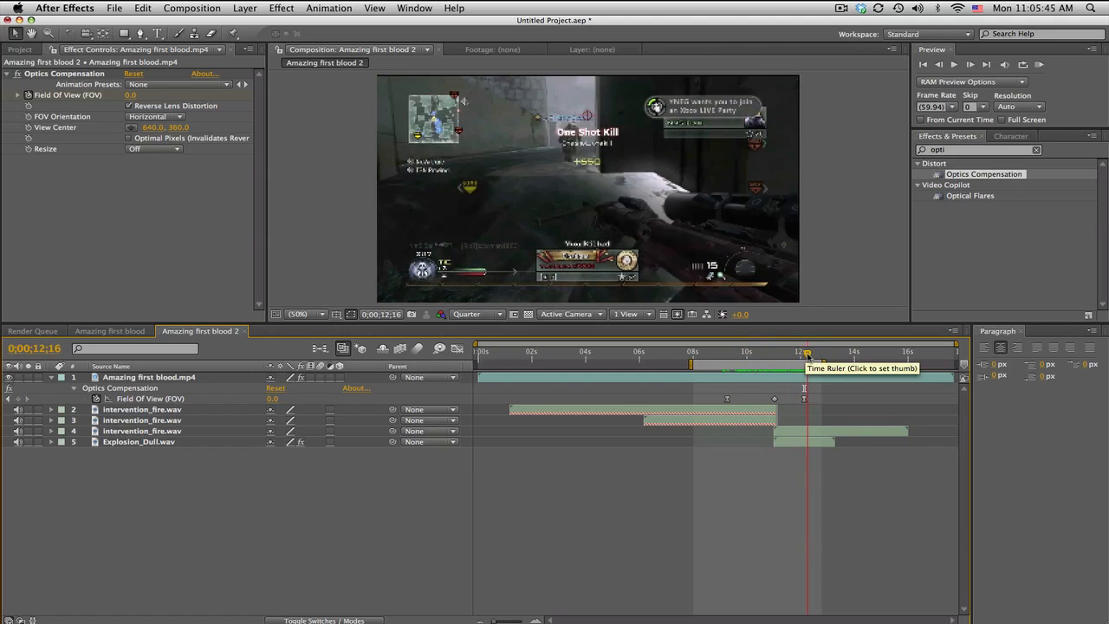
click(766, 351)
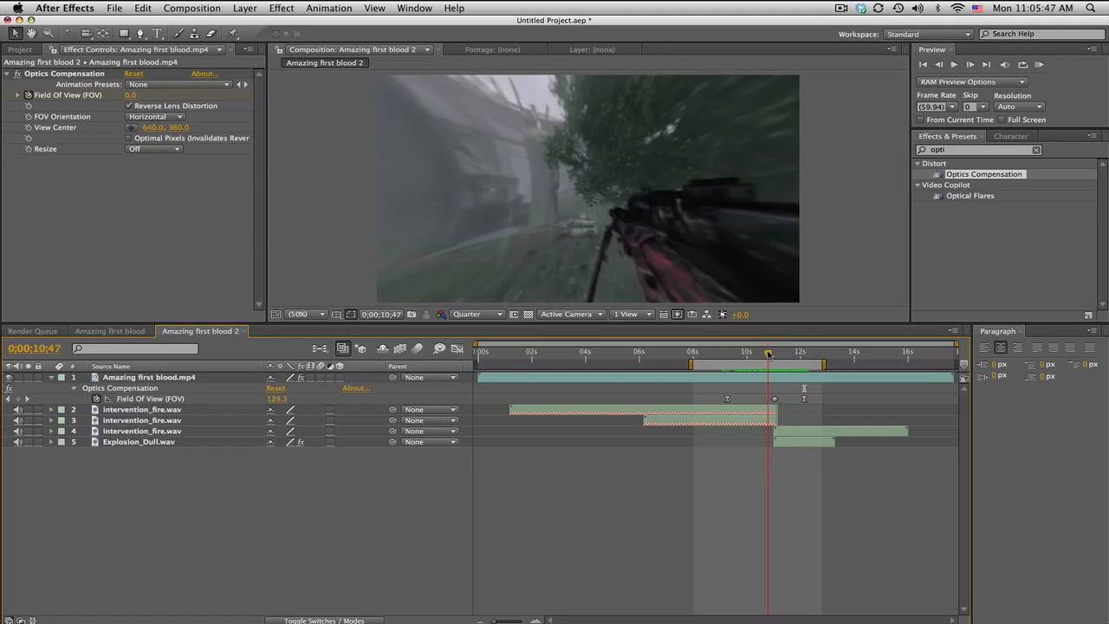
click(732, 351)
text(slider)
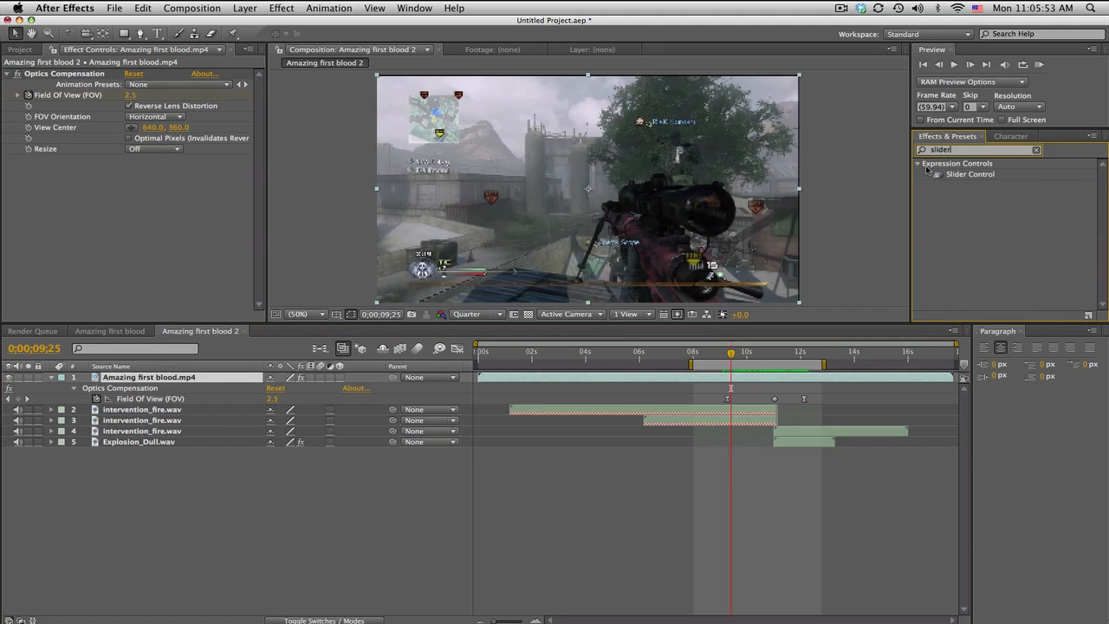
Add a Slider Control to the gameplay clip and reveal its Slider and Position properties
double_click(969, 173)
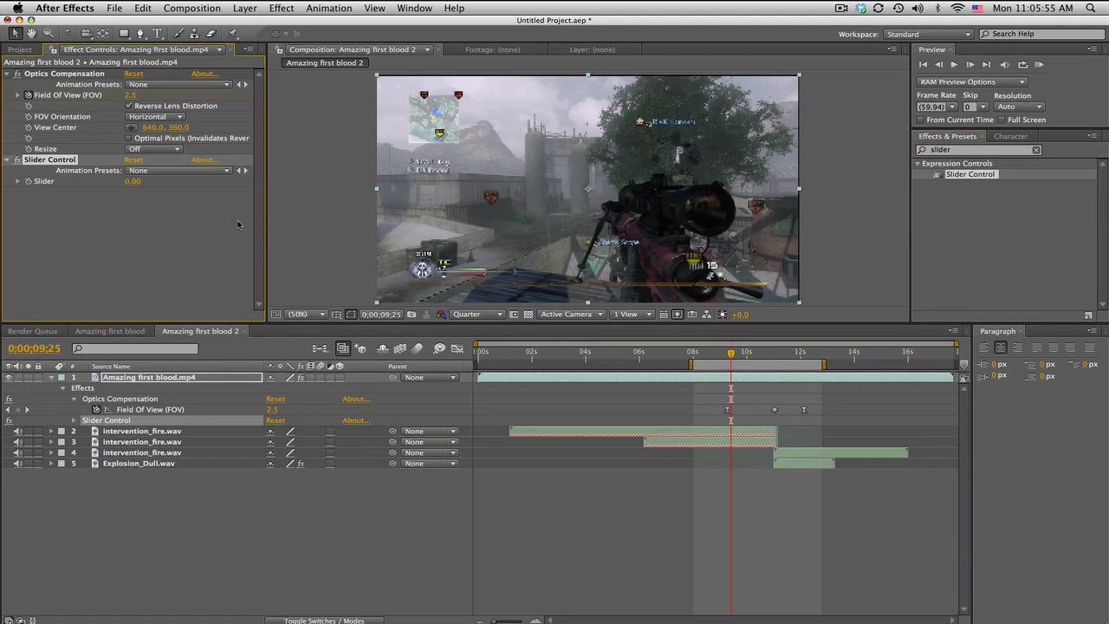
click(73, 420)
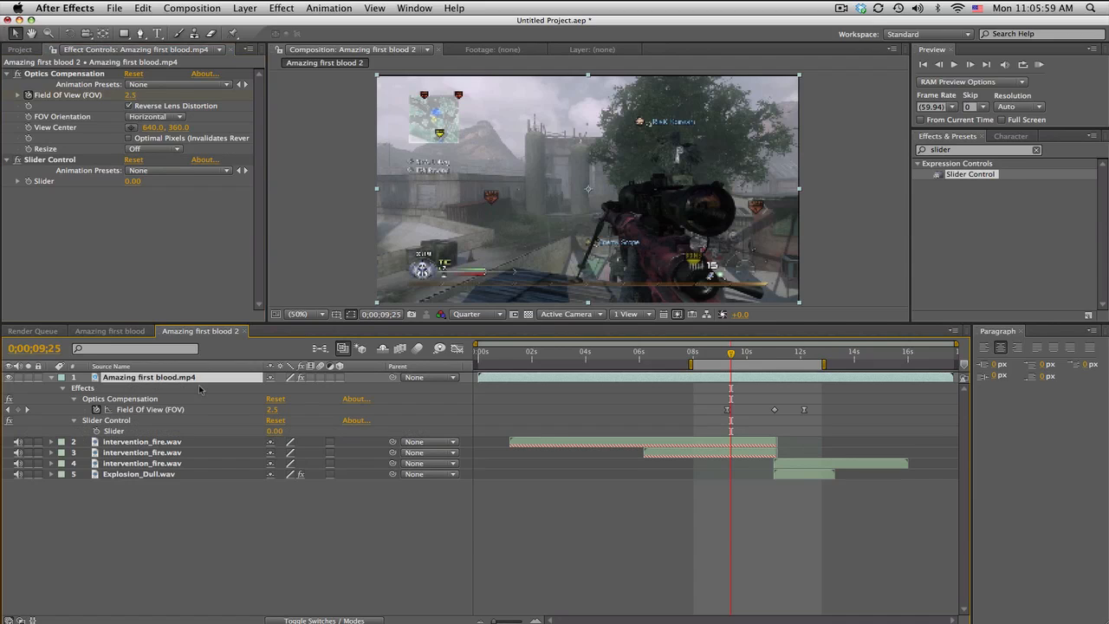
click(85, 441)
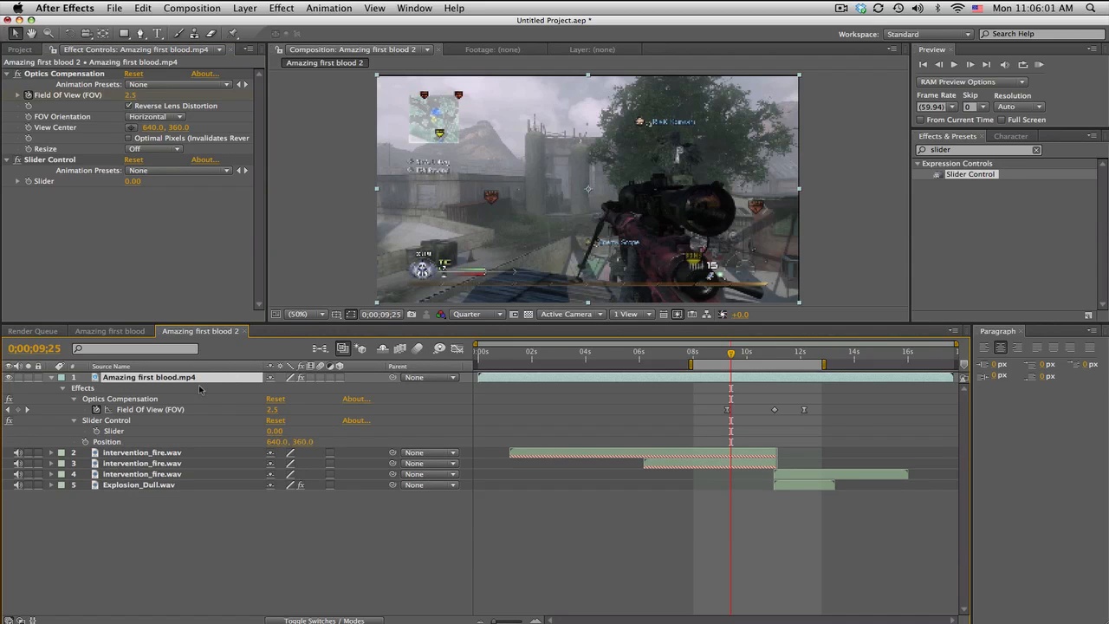
mouse_move(86, 447)
text(wiggle(8,effect("Slider Control")("Slider")))
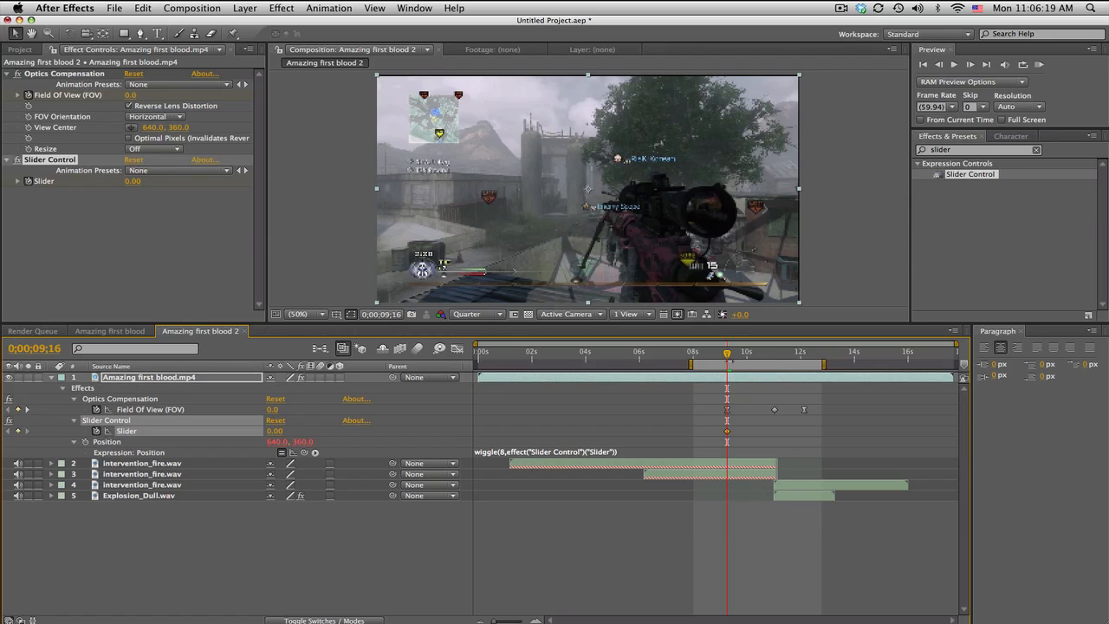
click(774, 351)
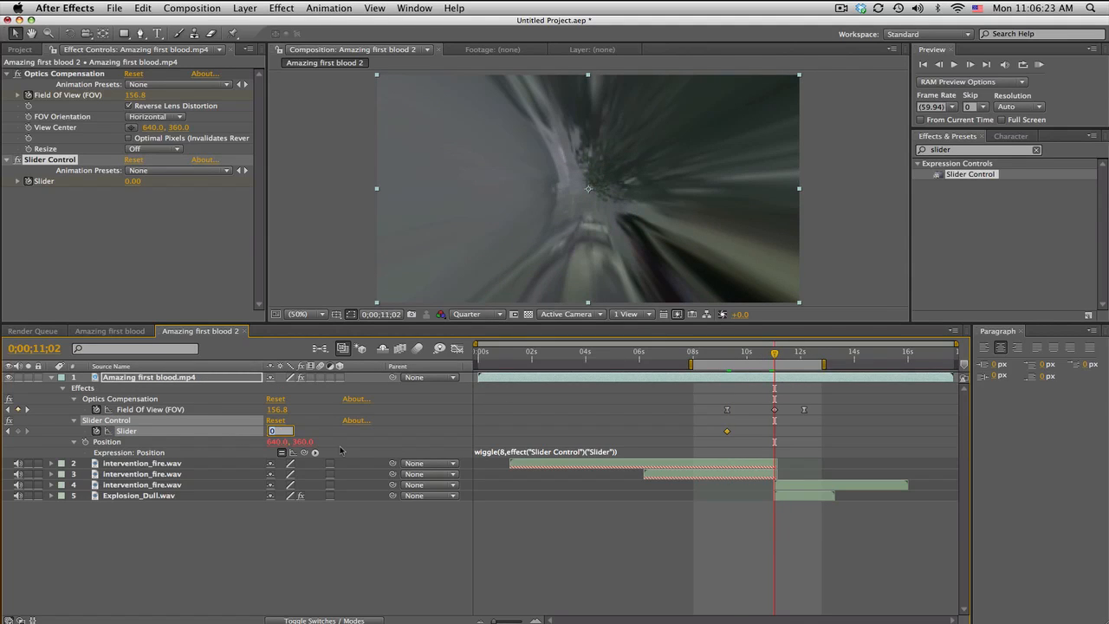
Key the Slider at 50 near 11:02 and 0 at 12:20, then ease the keyframes
text(50.00)
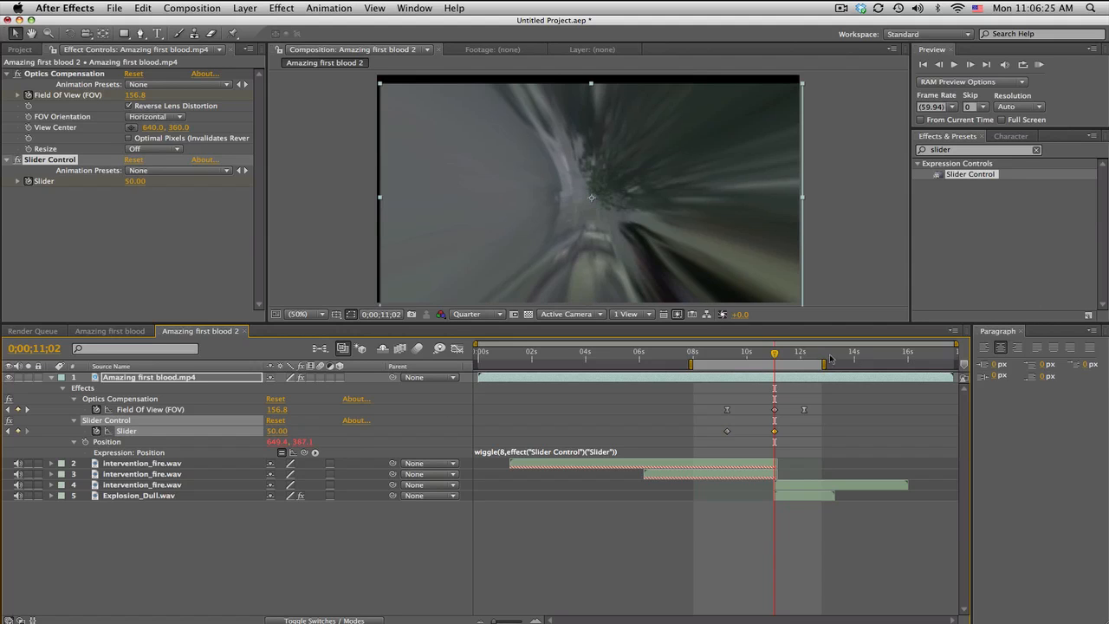
click(802, 351)
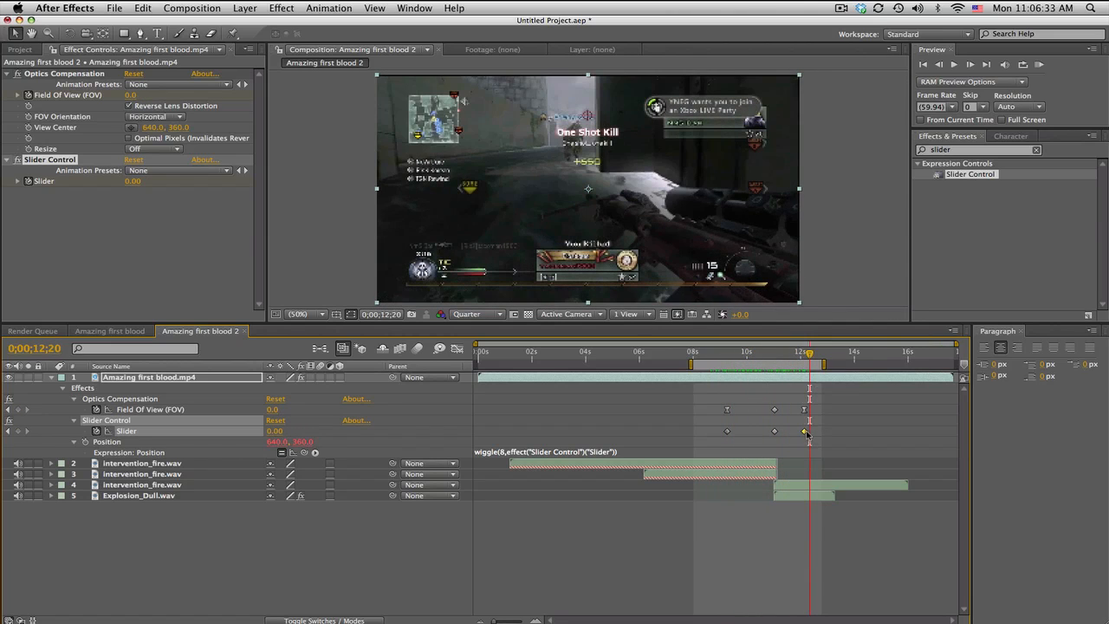
right_click(806, 431)
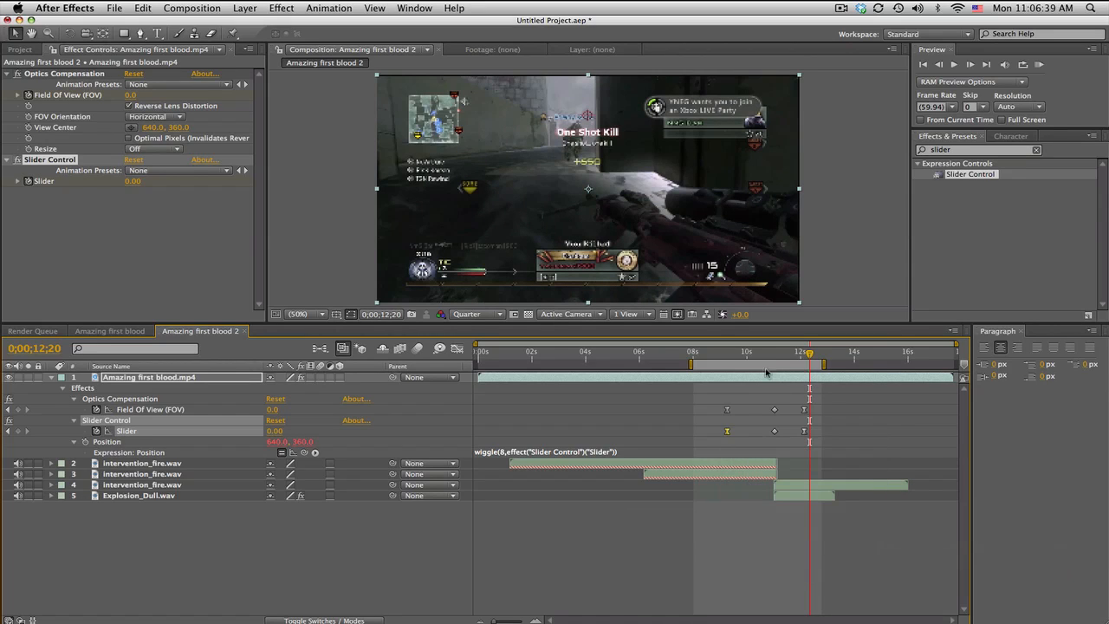
click(767, 351)
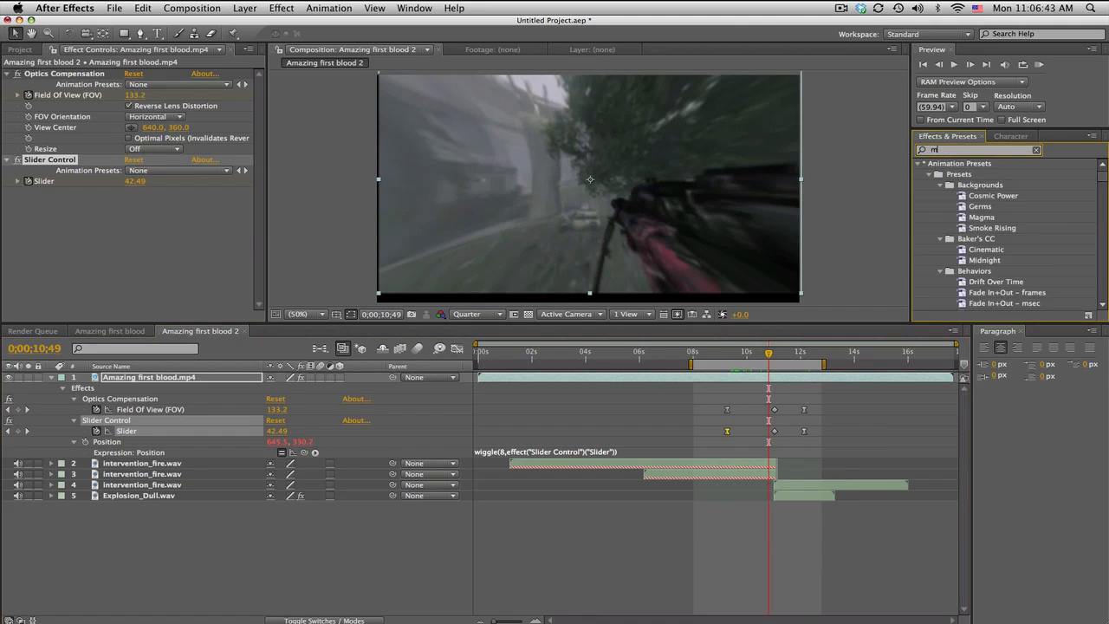
Apply Stylize > Motion Tile via a 'motion' search, with 150 output width/height and Mirror Edges
text(motion)
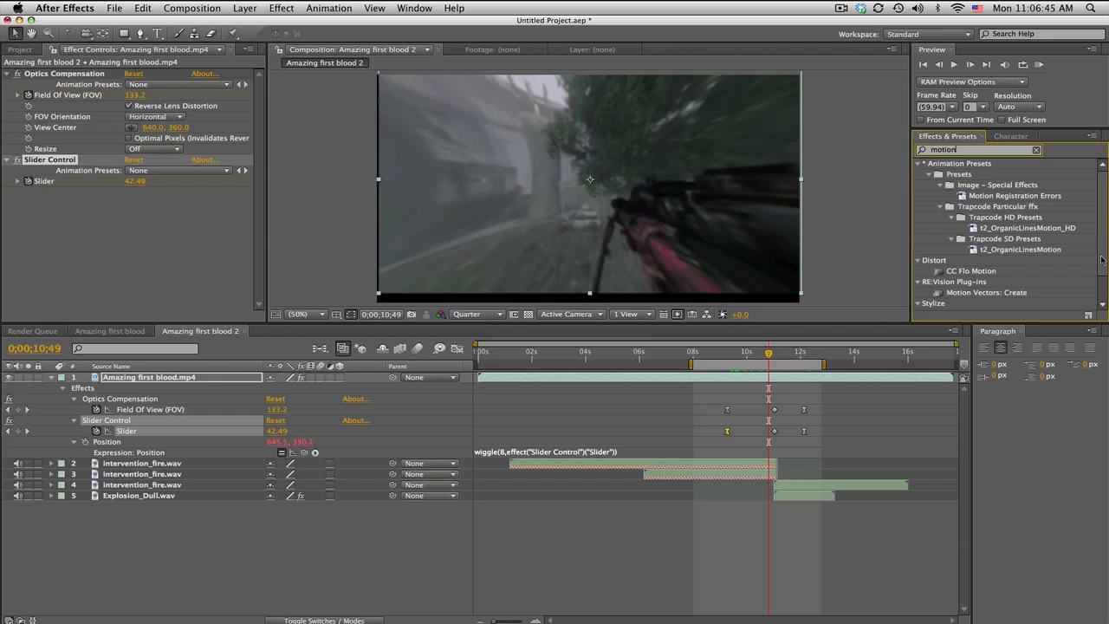
scroll(down, 3)
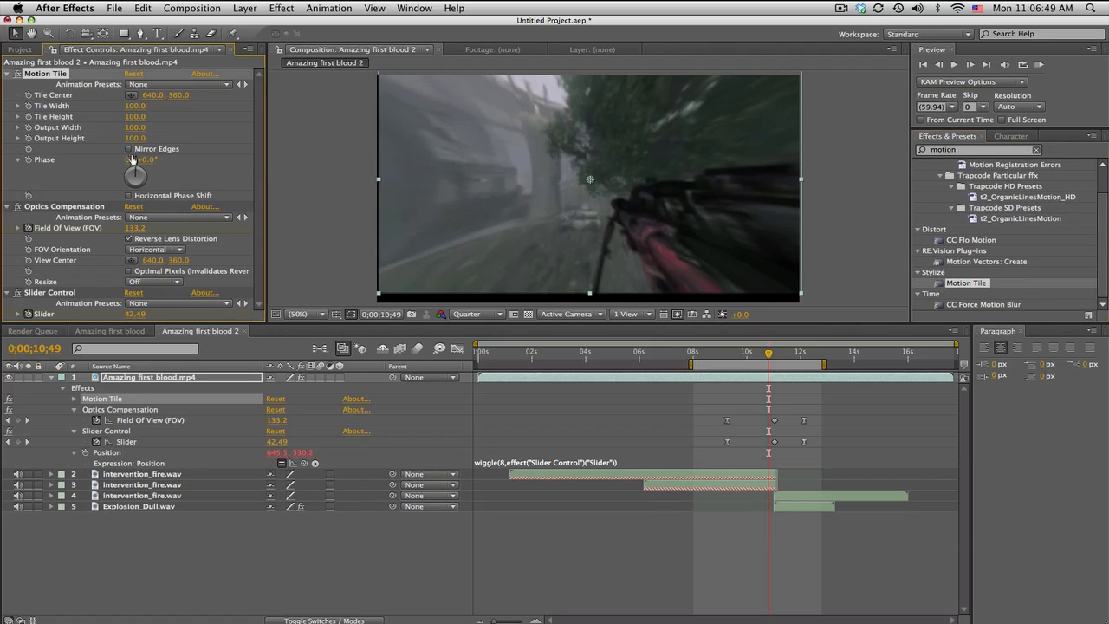
double_click(135, 126)
text(150)
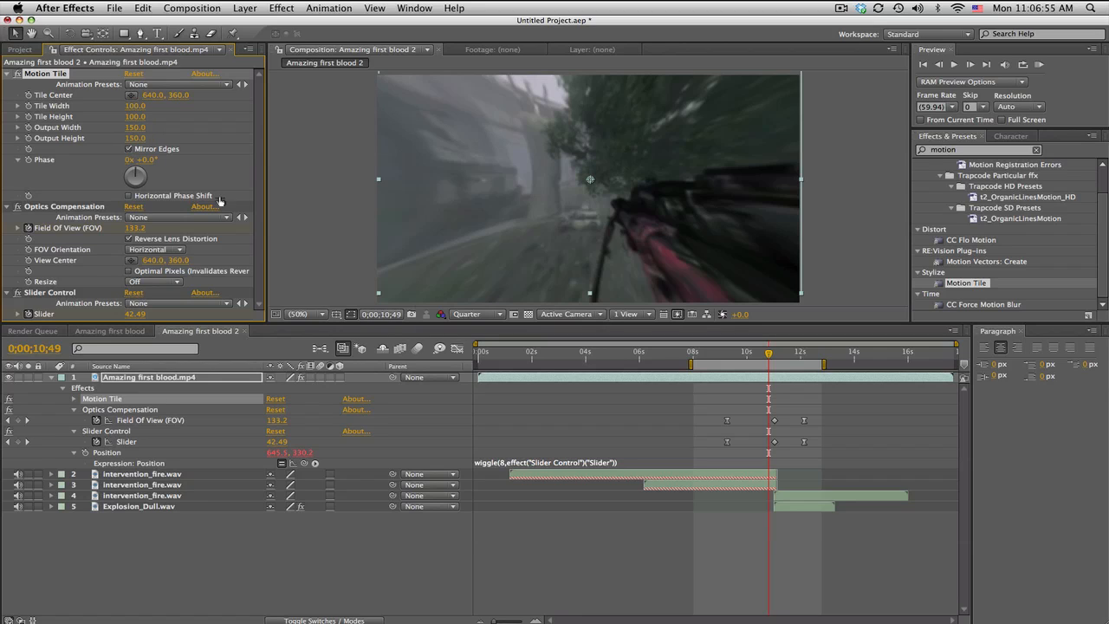
click(723, 352)
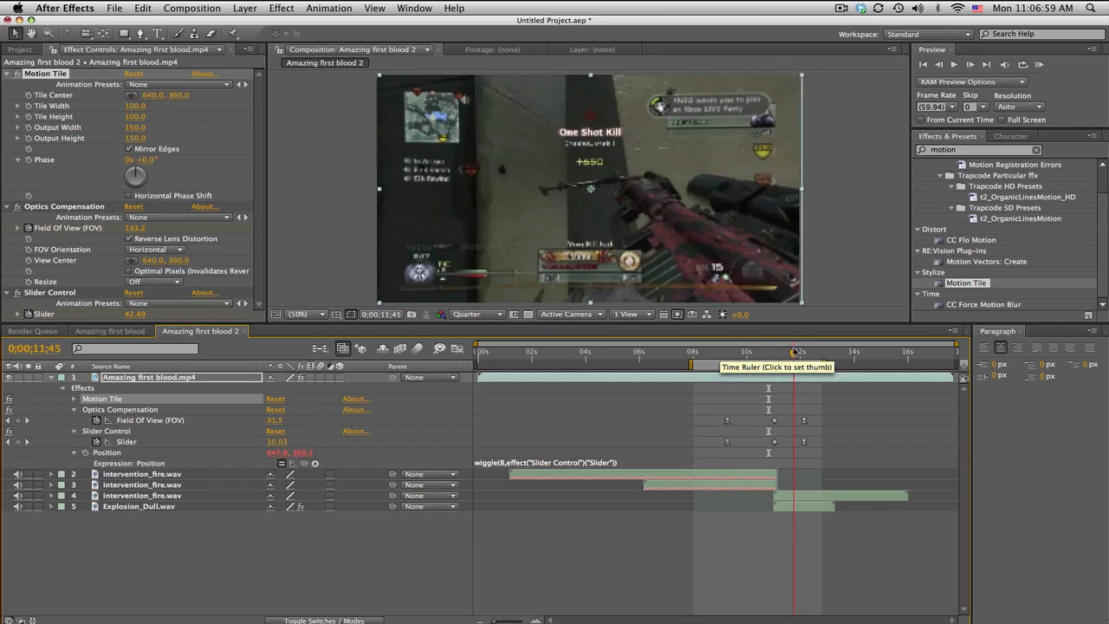
click(759, 351)
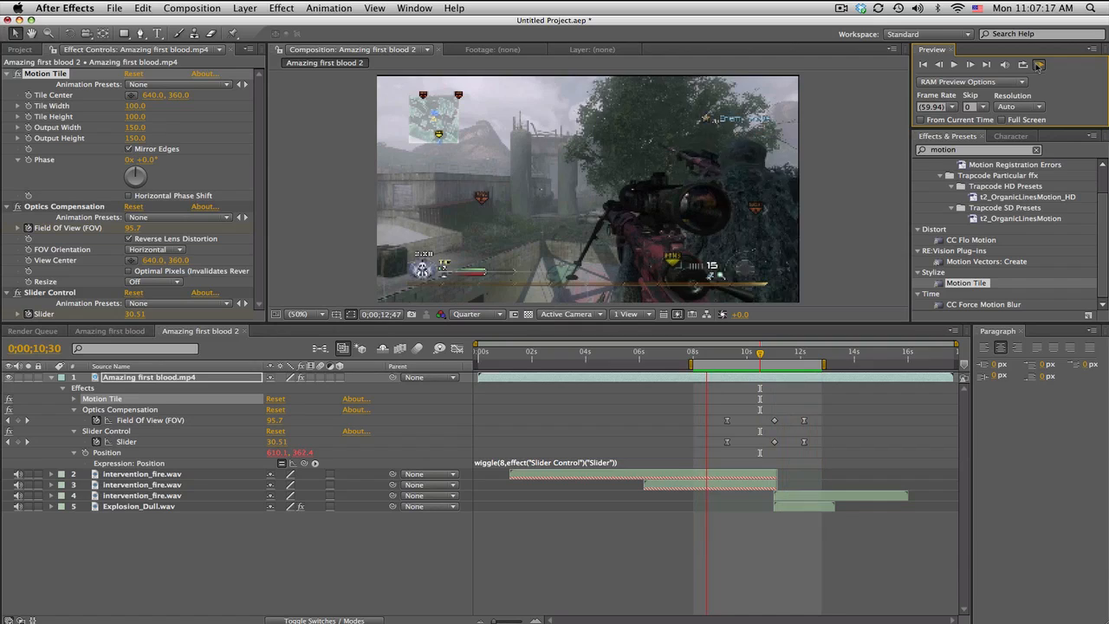
click(953, 65)
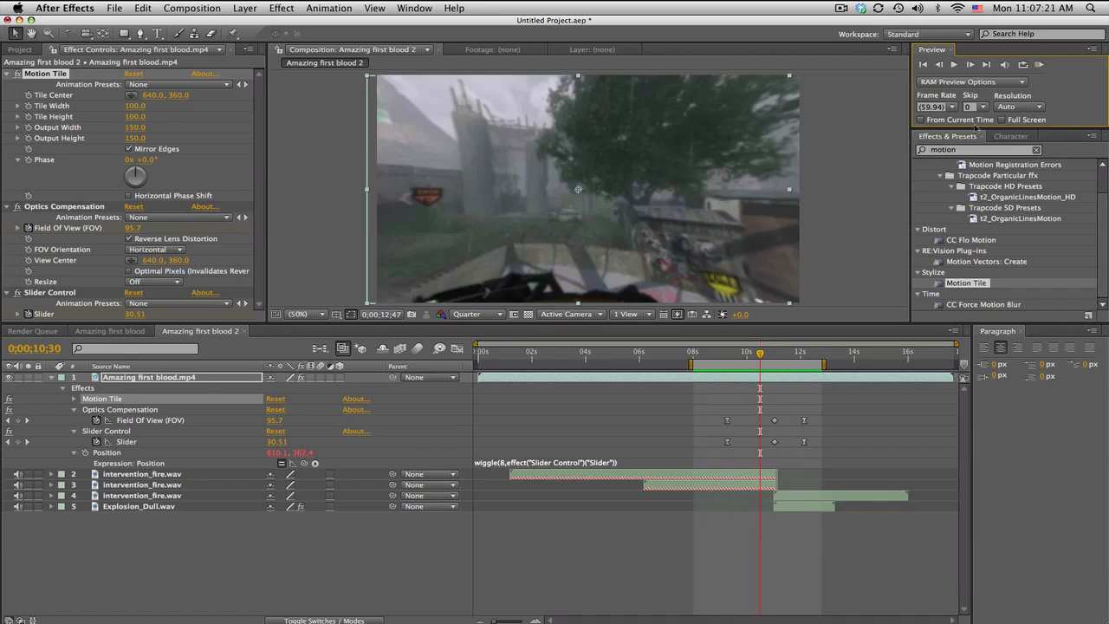
drag(759, 356, 769, 355)
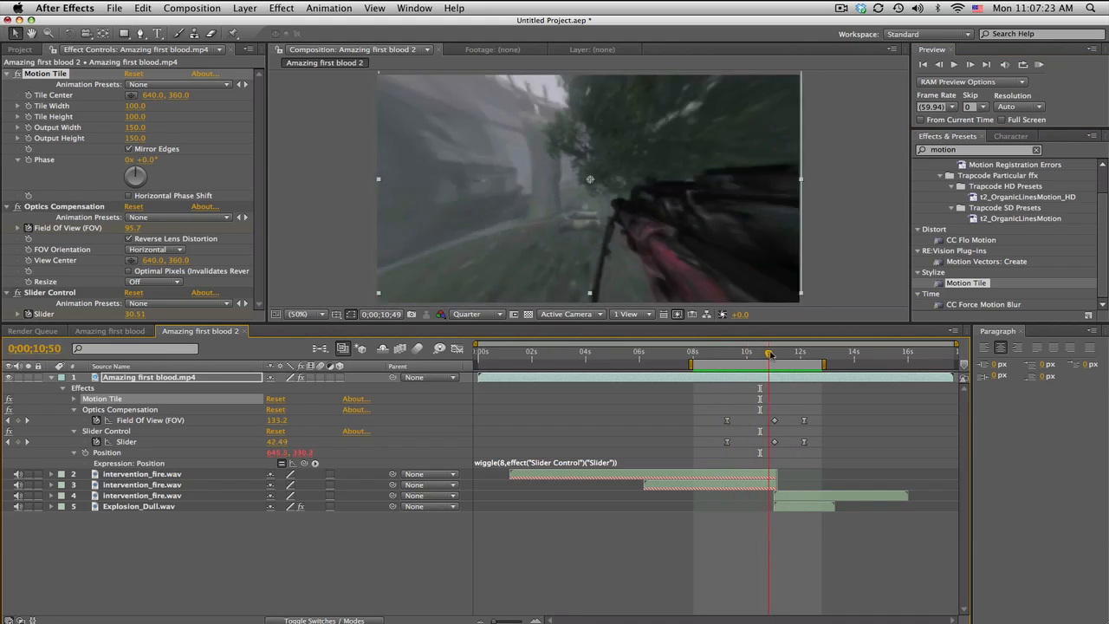
drag(767, 351, 749, 351)
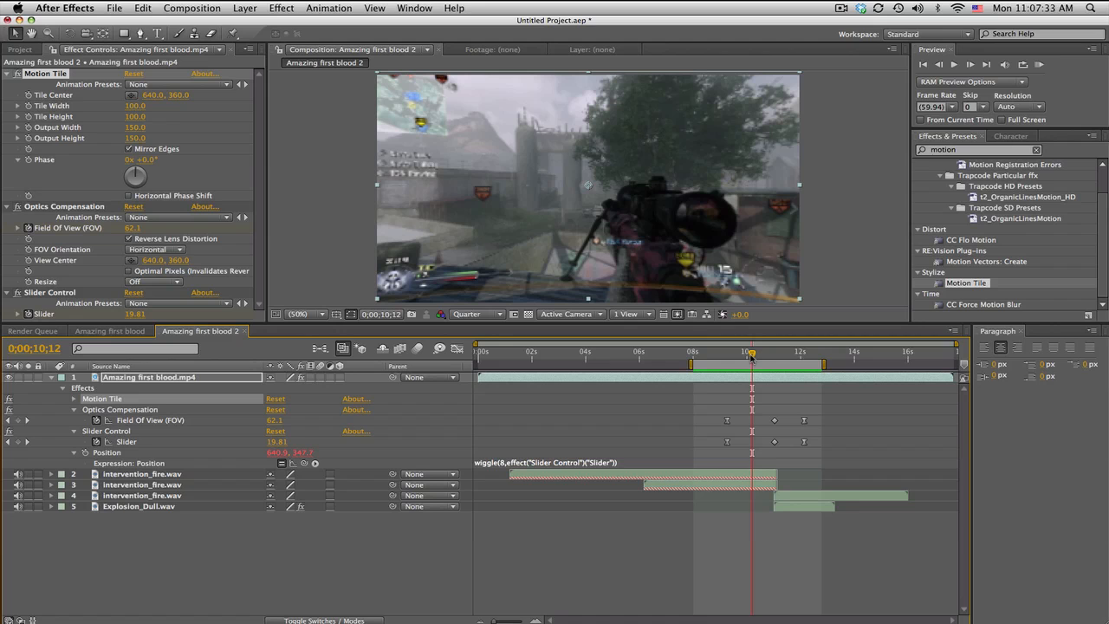
drag(752, 351, 732, 351)
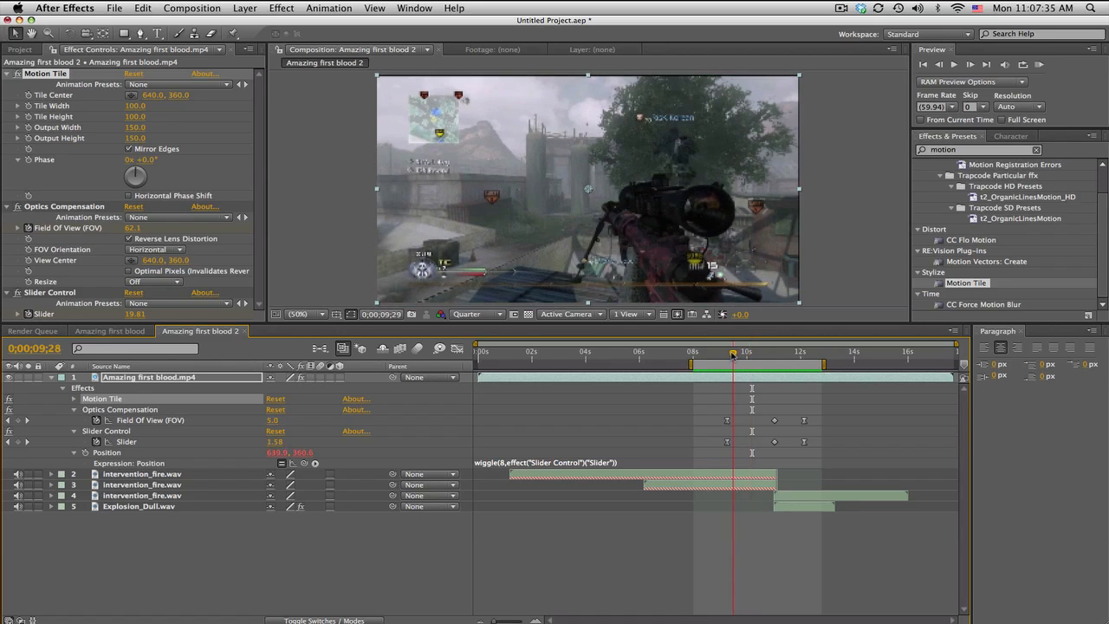
click(783, 352)
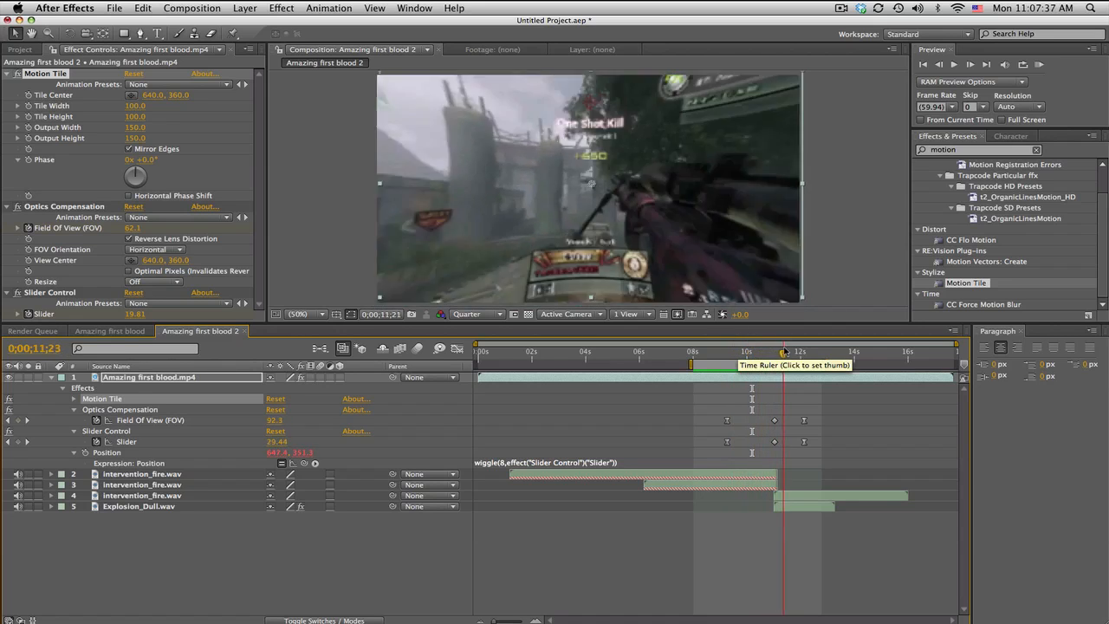
click(736, 351)
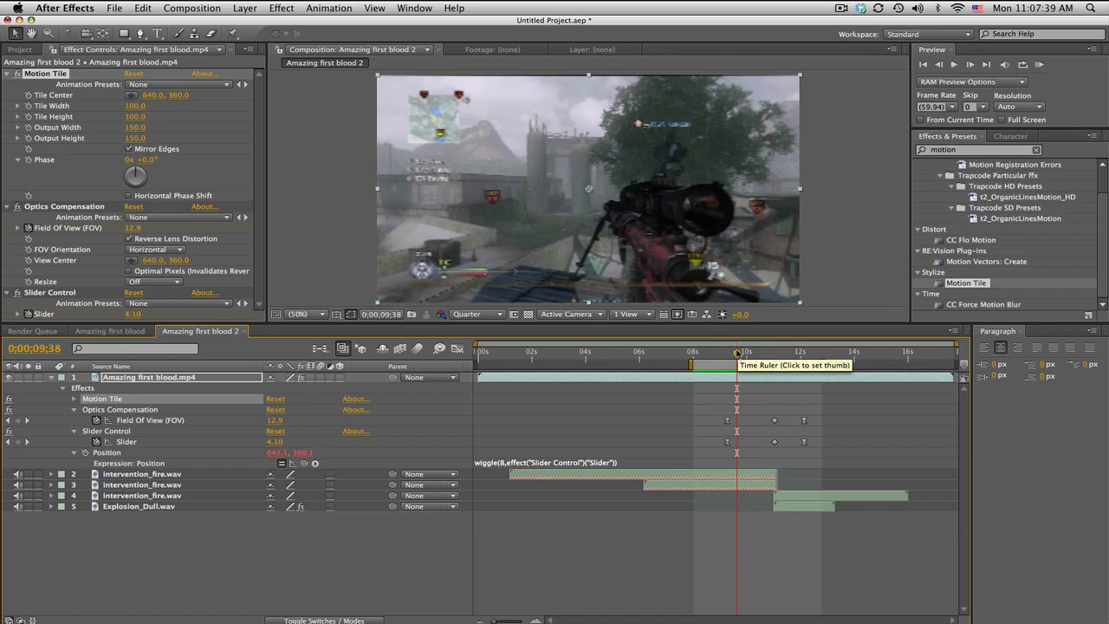
mouse_move(739, 314)
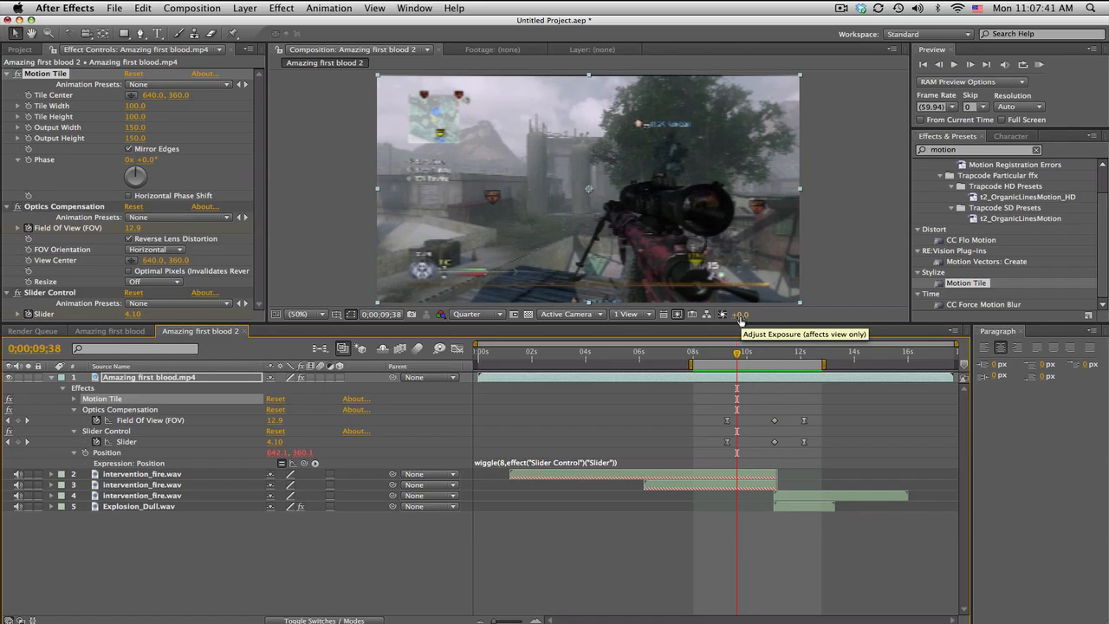